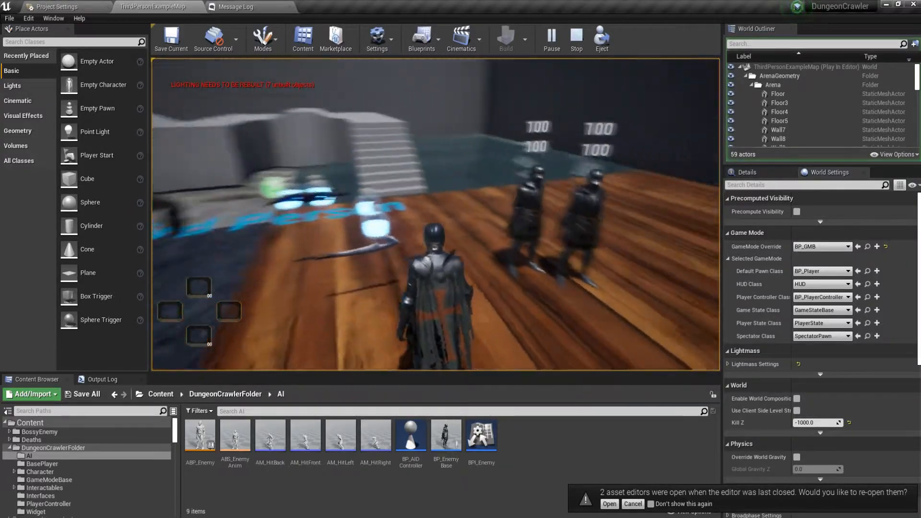
# - End the play session, dismiss the reopen-editors prompt, and browse to the AI folder
pyautogui.click(575, 40)
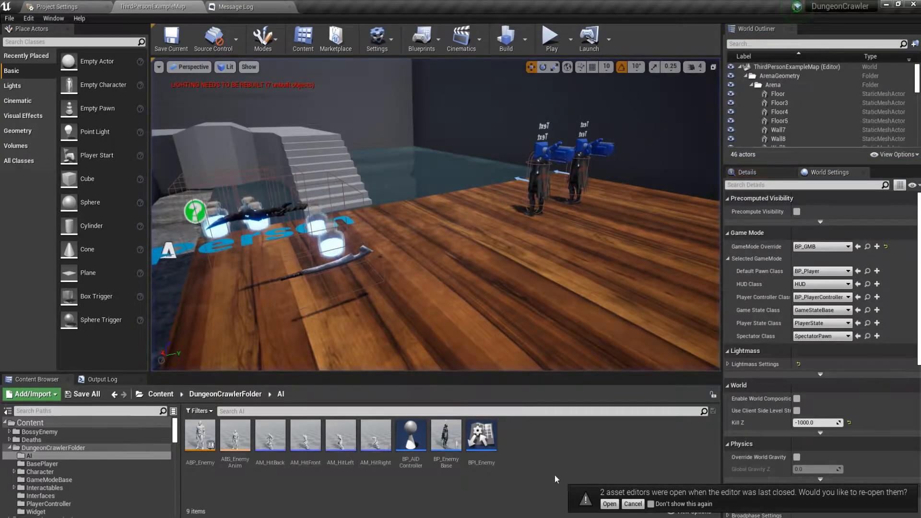
pyautogui.click(633, 504)
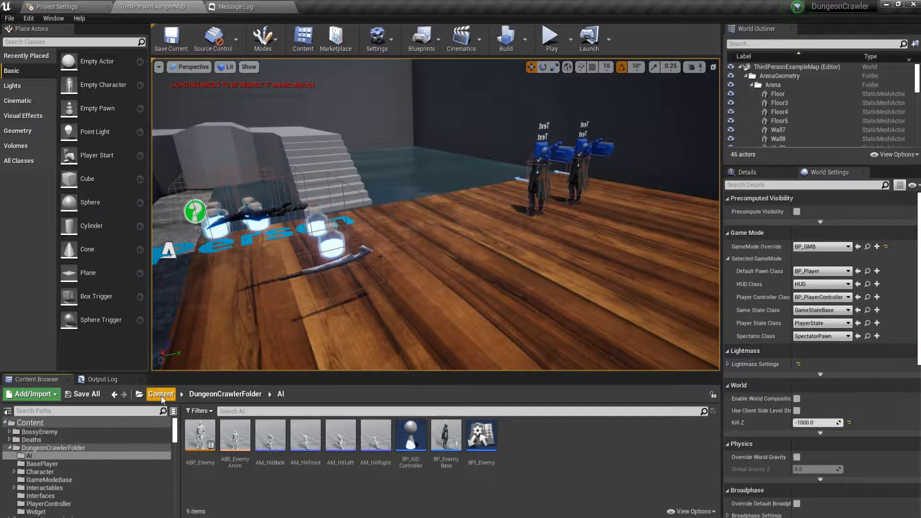
pyautogui.click(161, 394)
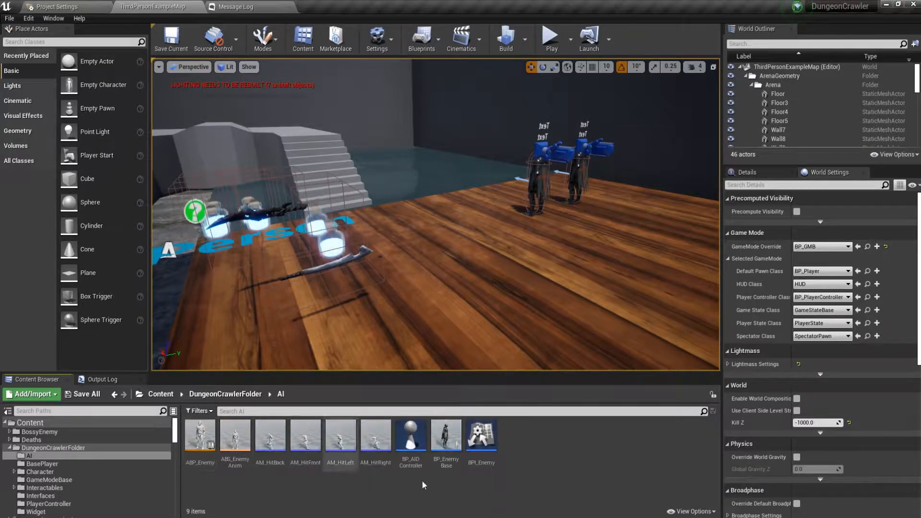
pyautogui.moveTo(446, 436)
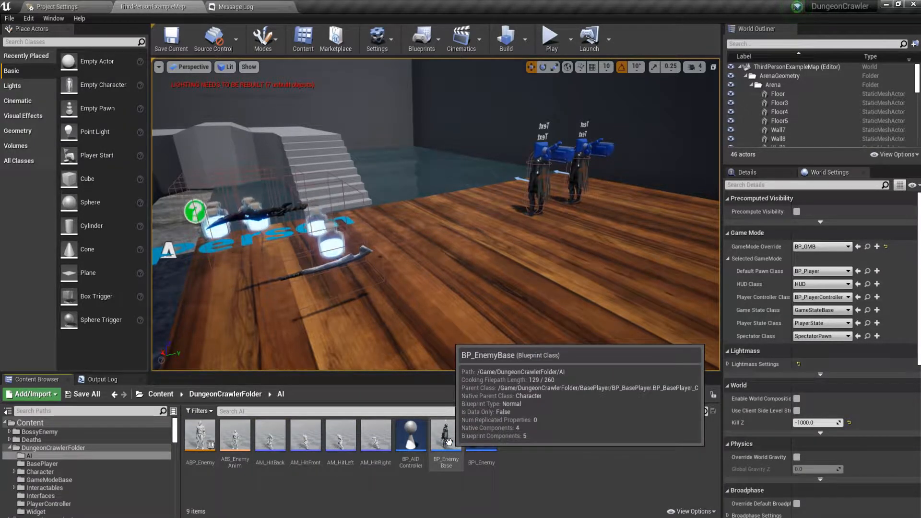
# - Open BP_EnemyBase and drag its comment groups, including Clear Target, apart in the Event Graph
pyautogui.doubleClick(445, 435)
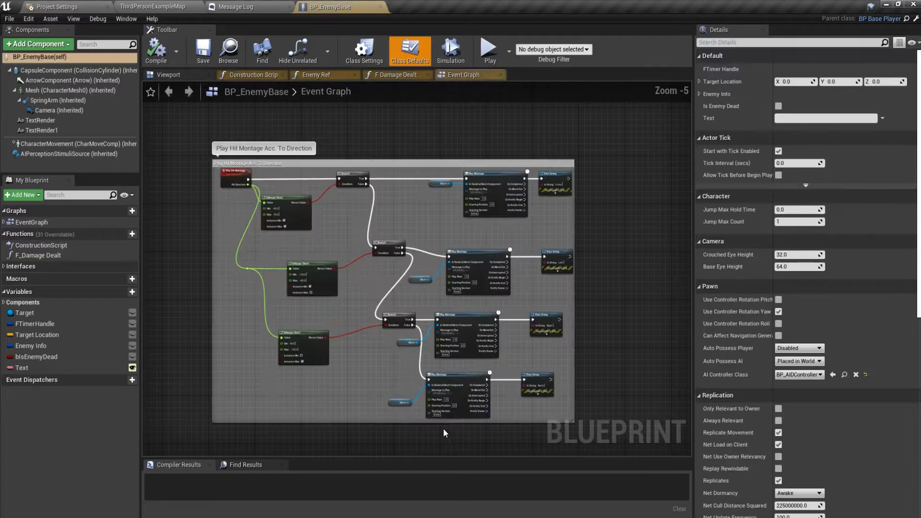
pyautogui.moveTo(327, 81)
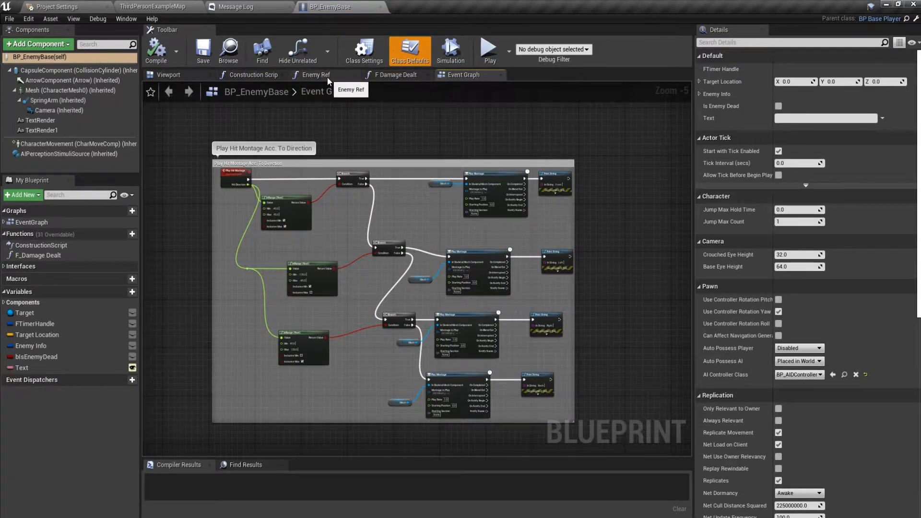
pyautogui.scroll(-3)
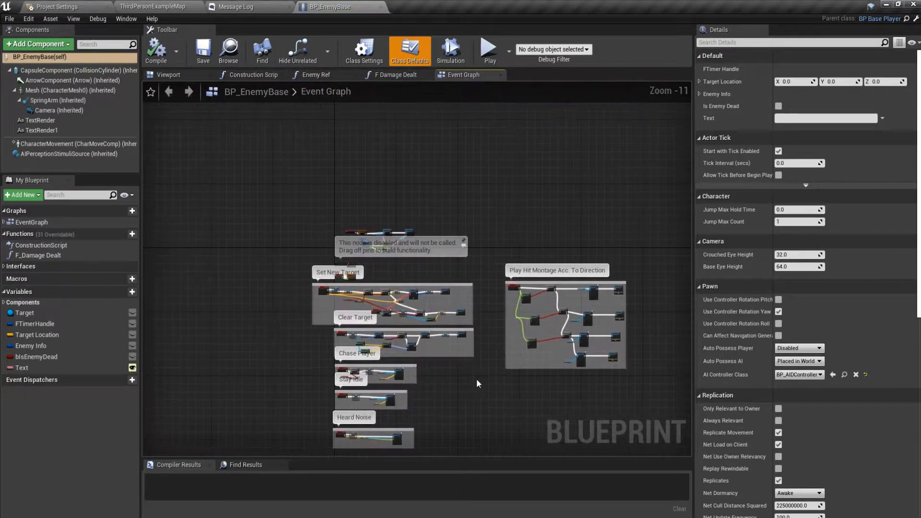
pyautogui.click(410, 50)
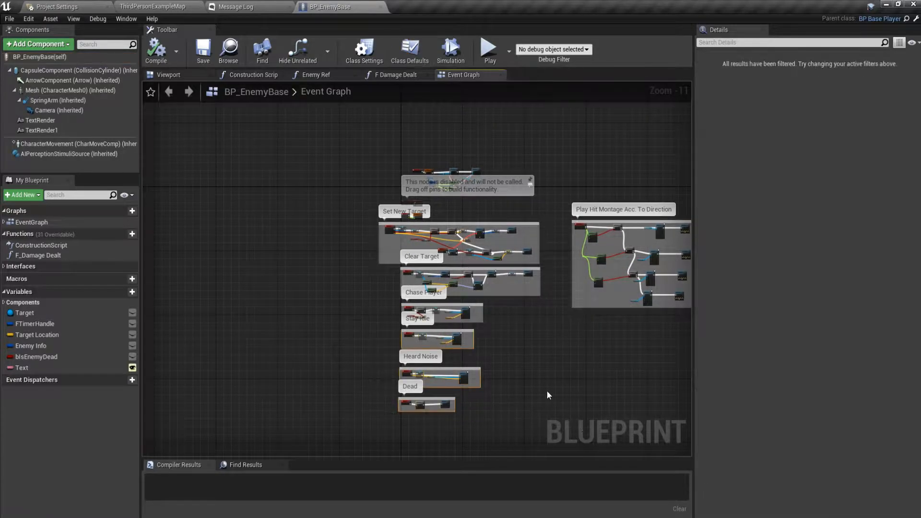
pyautogui.moveTo(439, 311)
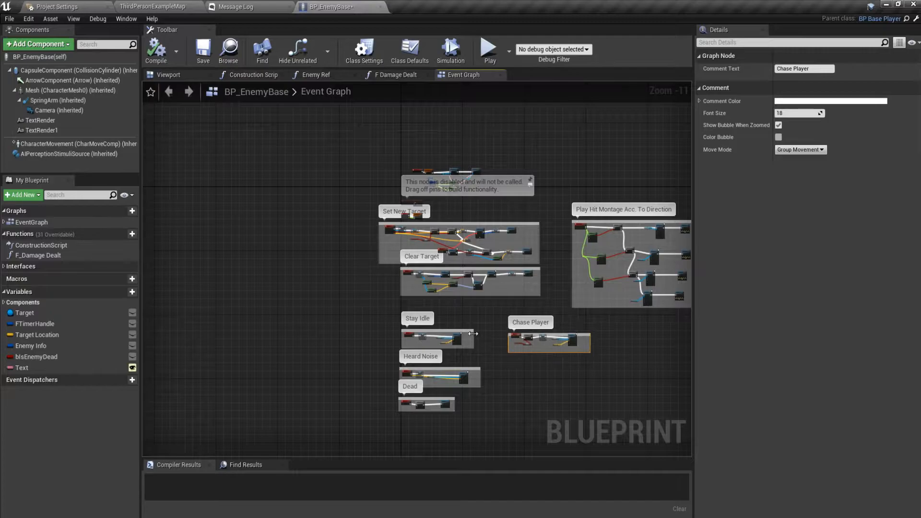
pyautogui.moveTo(438, 331)
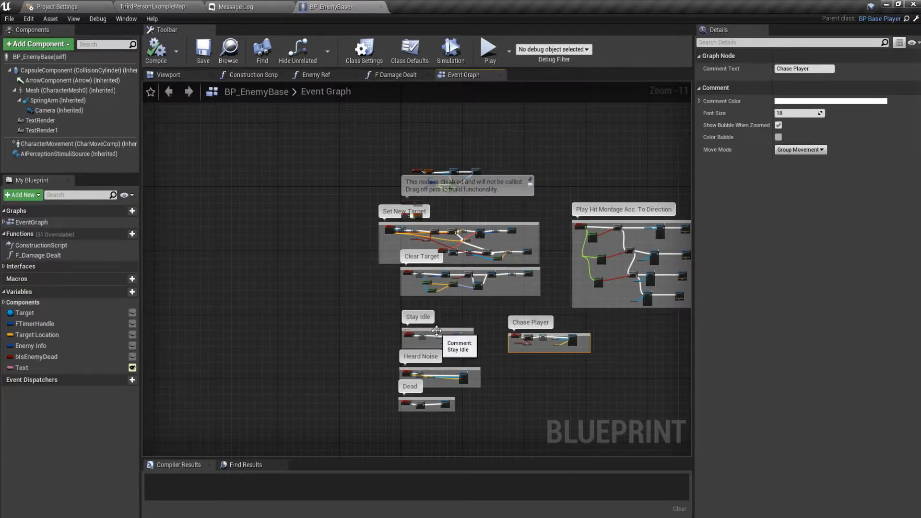
pyautogui.click(421, 268)
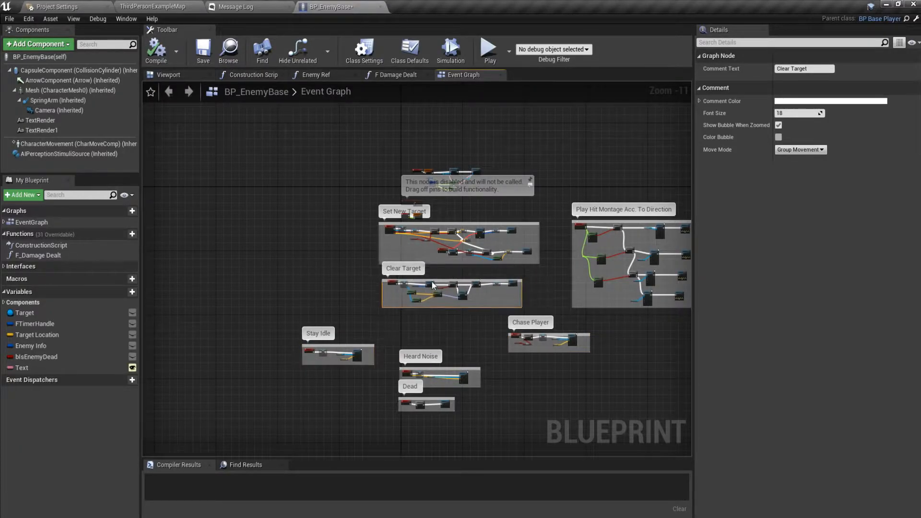
pyautogui.click(541, 342)
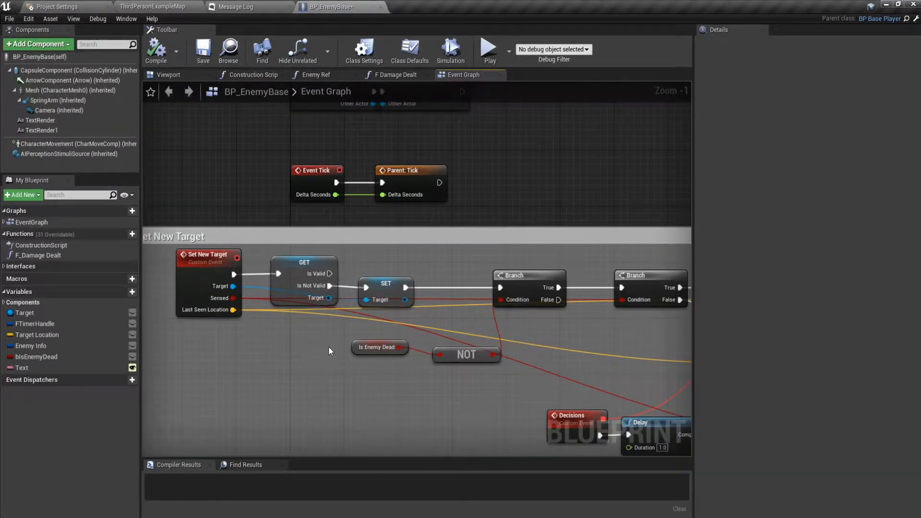
pyautogui.moveTo(392, 299)
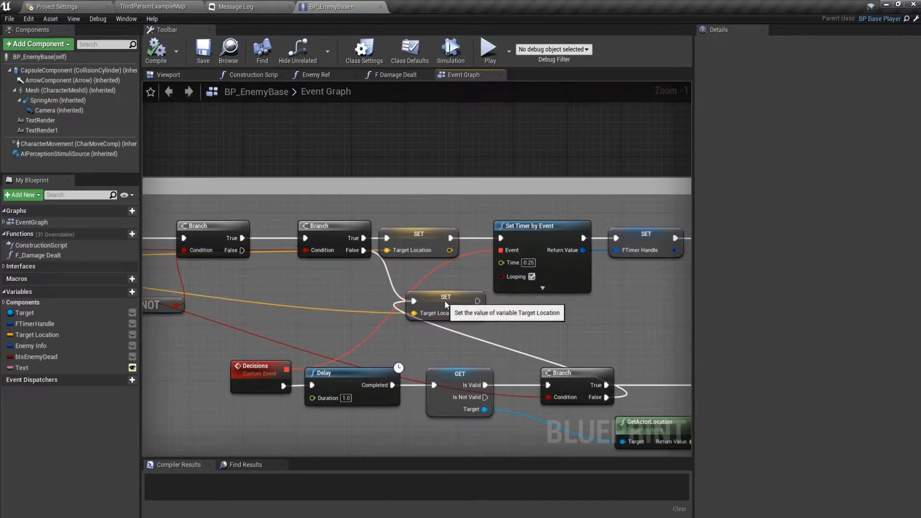
# - Compile BP_EnemyBase and bring the Chase Player move-to logic into view
pyautogui.click(443, 303)
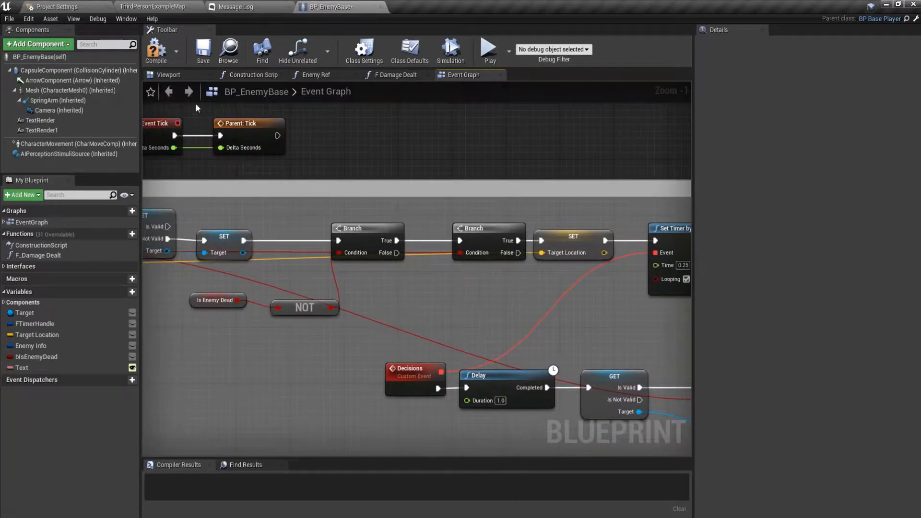
pyautogui.click(155, 50)
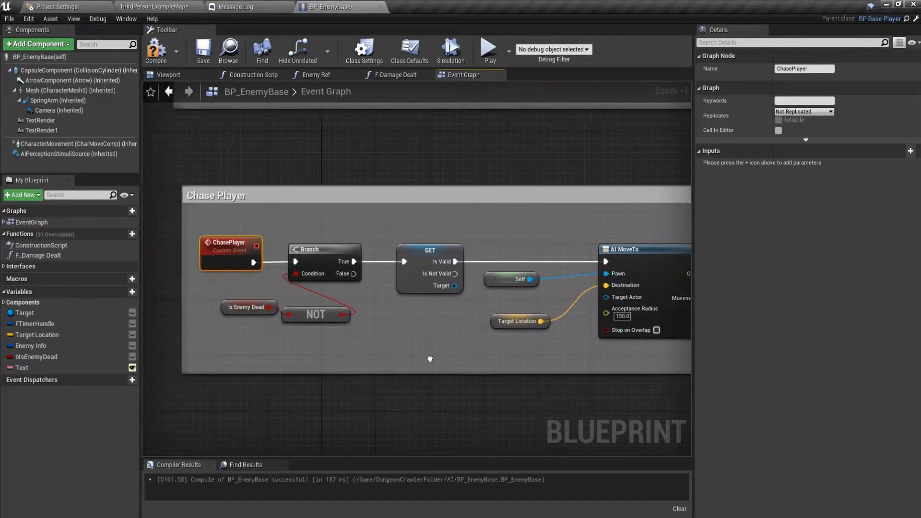
# - Place a Custom Event node below the Chase Player and Heard Noise groups via a 'custom ev' search
pyautogui.click(215, 195)
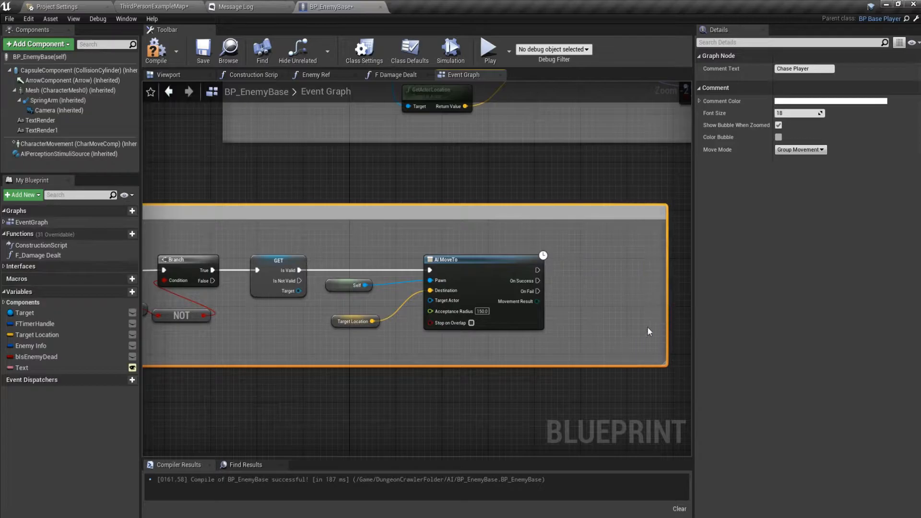
pyautogui.scroll(-3)
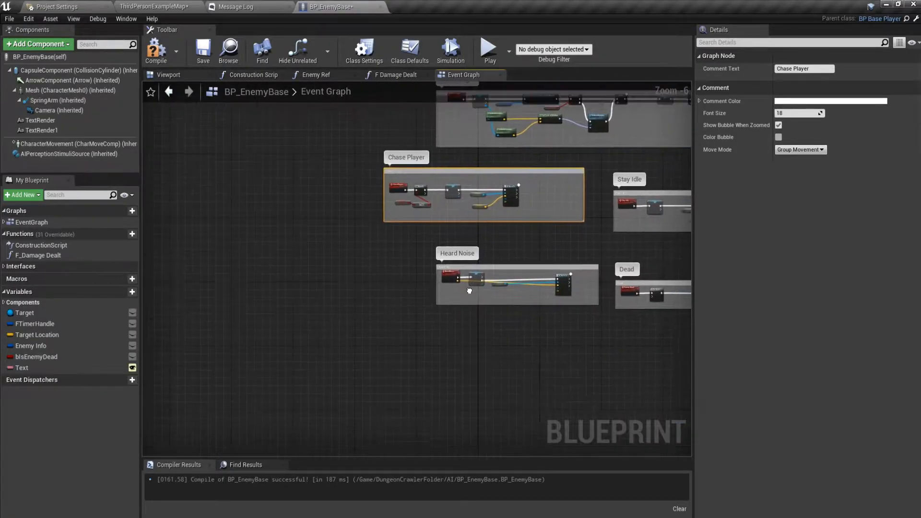
pyautogui.rightClick(468, 291)
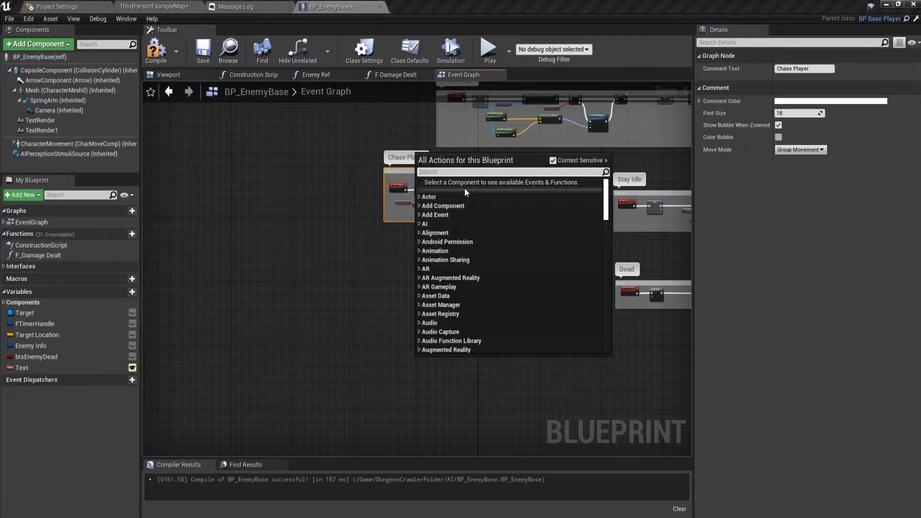
pyautogui.write('custom ev')
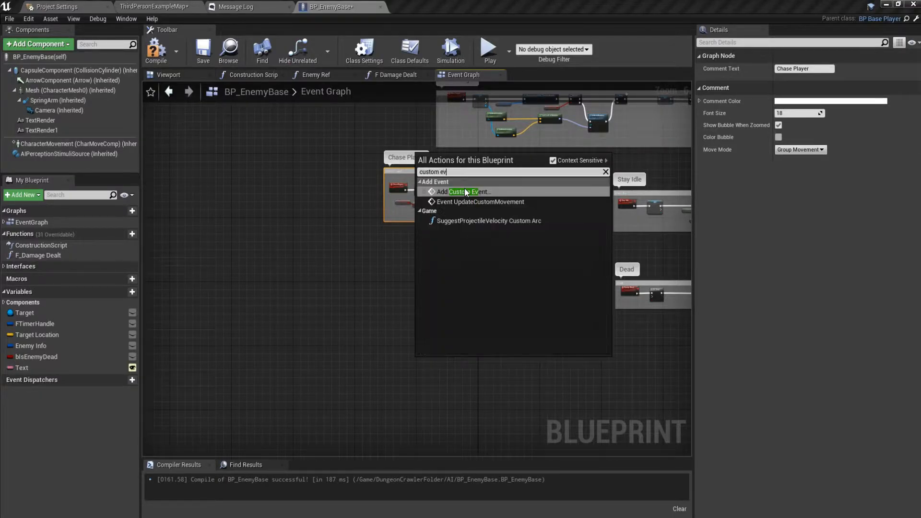
pyautogui.click(467, 192)
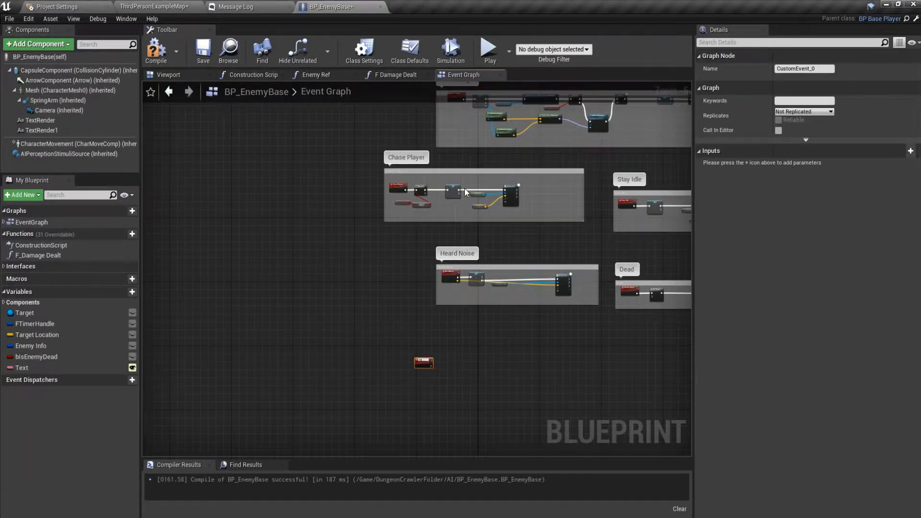
pyautogui.click(421, 334)
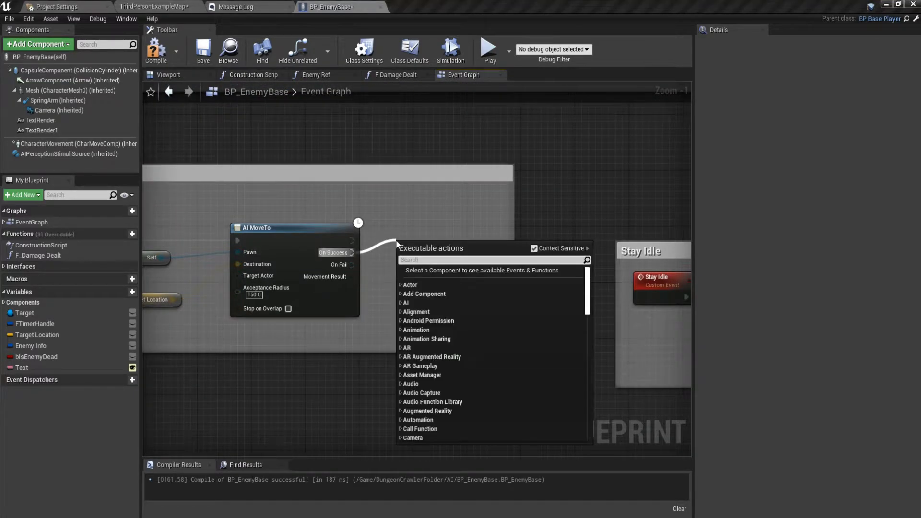
# - Call the Attack function from AI MoveTo's On Success output
pyautogui.write('attack')
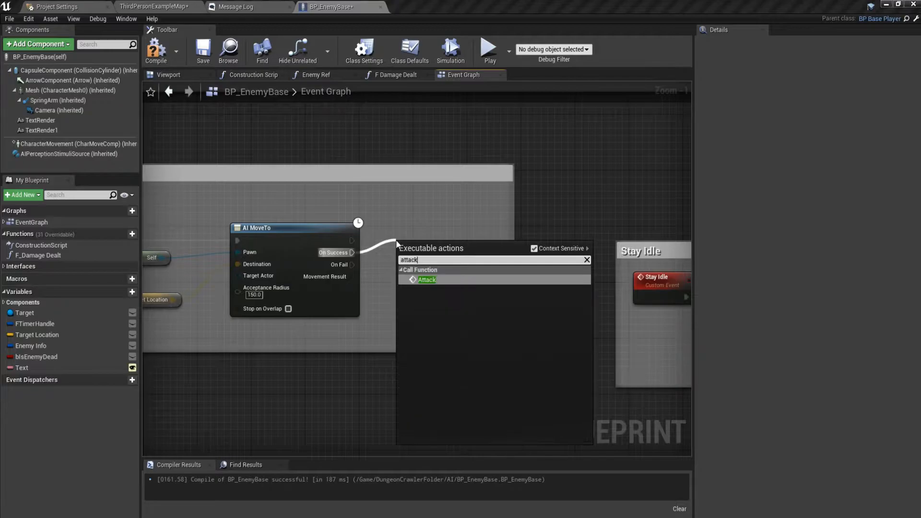
pyautogui.click(427, 280)
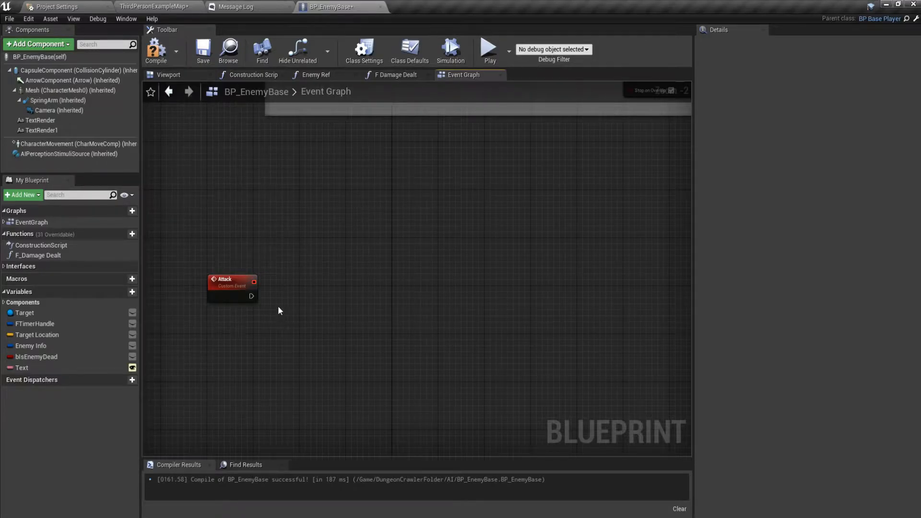
# - Gate Attack with a Branch on NOT bIsEnemyDead, leading to a validated Target get
pyautogui.click(24, 312)
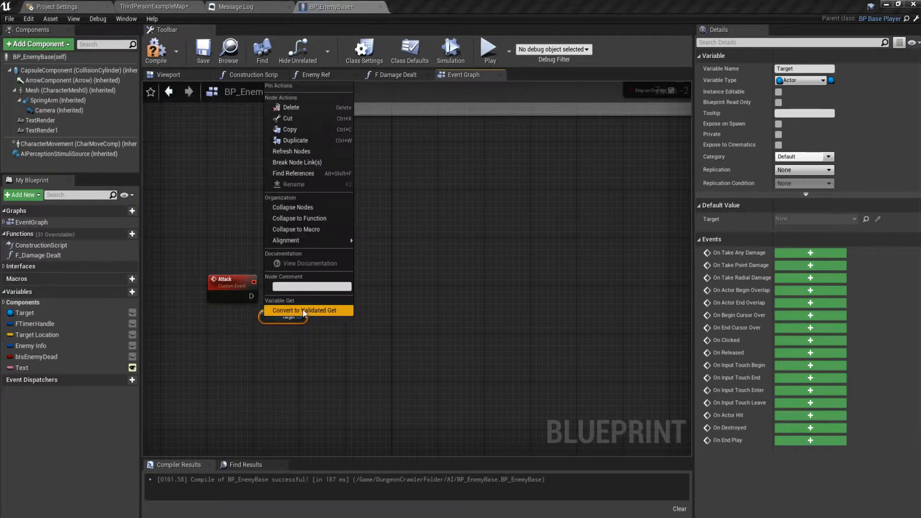
pyautogui.click(305, 311)
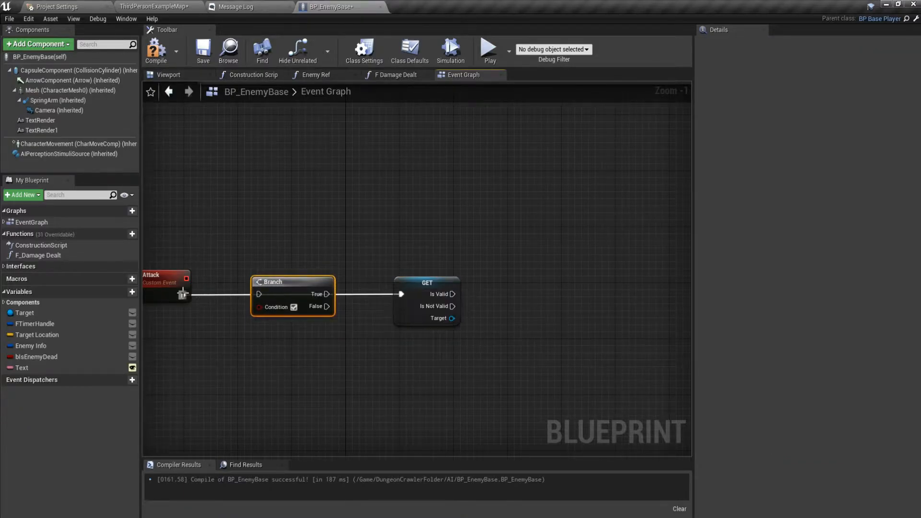
pyautogui.click(37, 356)
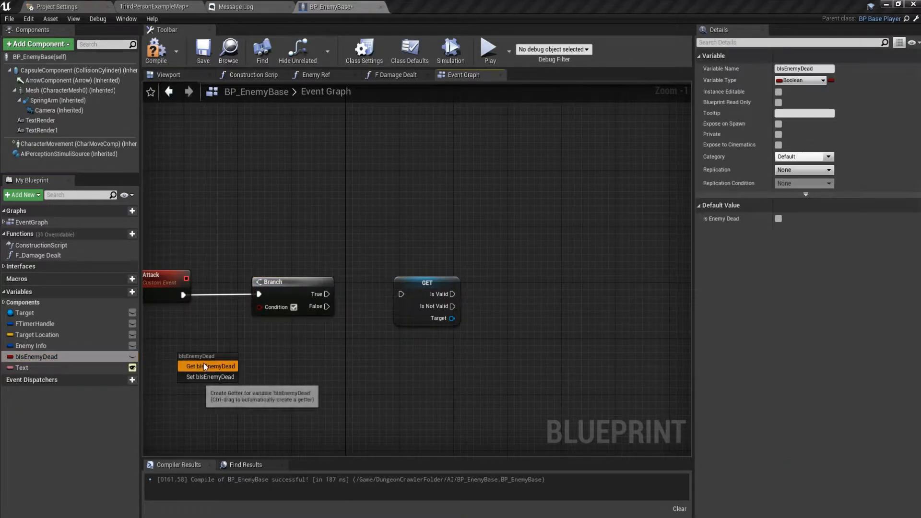
pyautogui.click(208, 366)
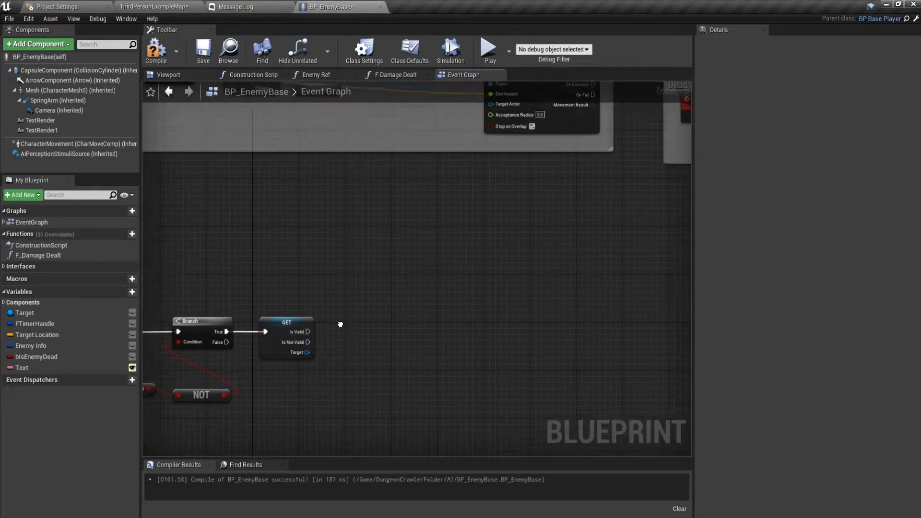
# - Add a Play Montage node after the Target check, then Save All including AM_AI_LightAttack
pyautogui.click(203, 50)
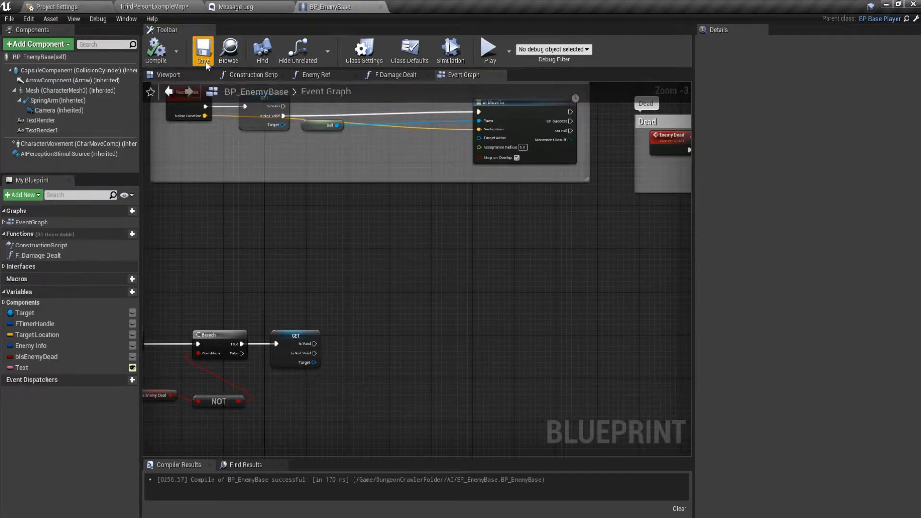
pyautogui.scroll(-3)
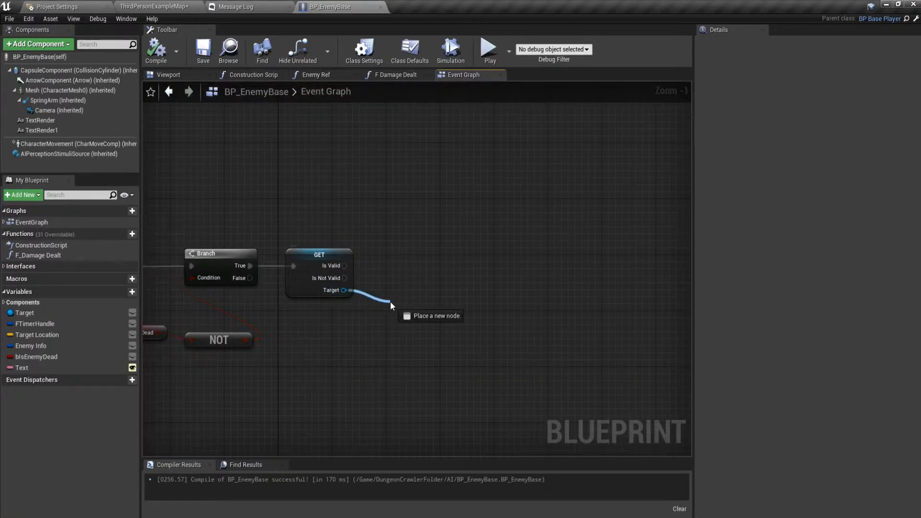
pyautogui.click(392, 305)
pyautogui.write('play so')
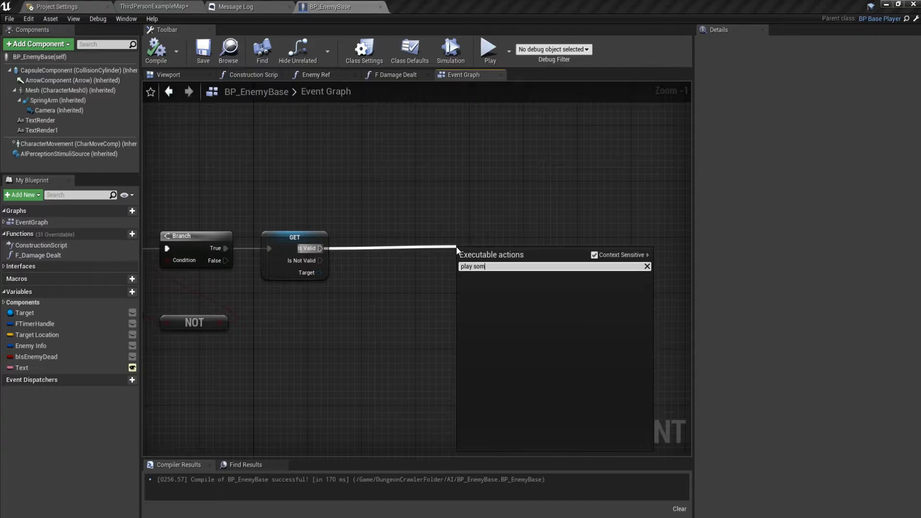
pyautogui.write('montag')
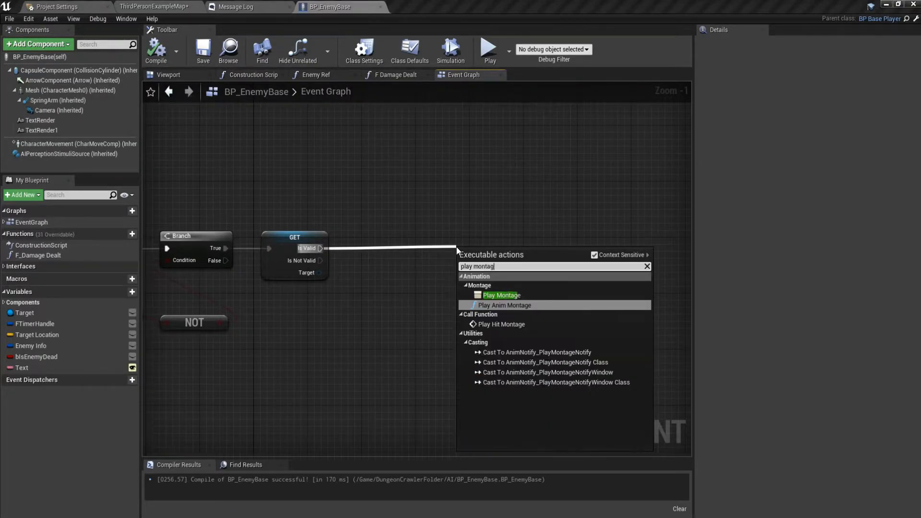
pyautogui.click(501, 295)
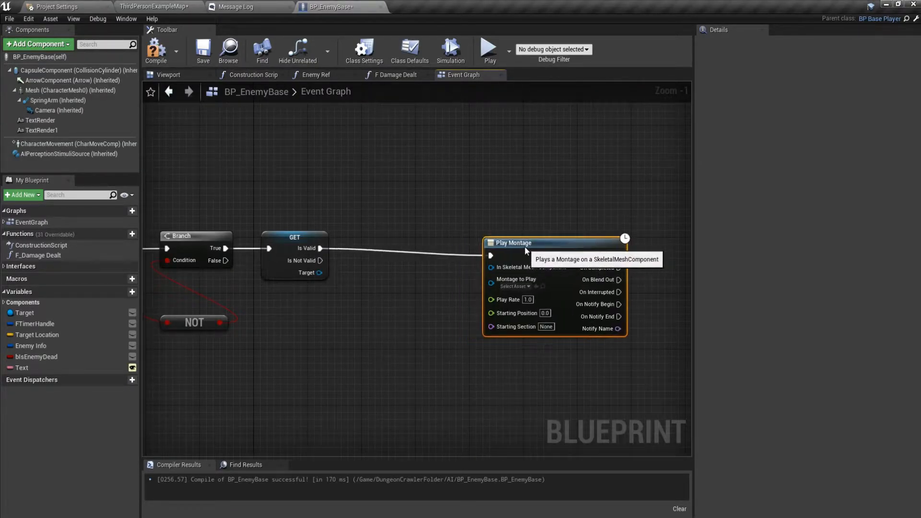
pyautogui.moveTo(49, 92)
pyautogui.write('ightAttack')
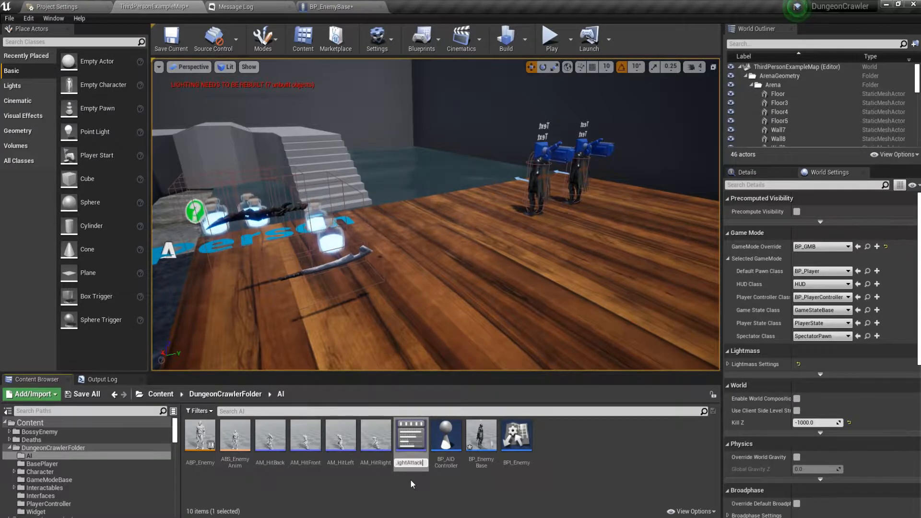
pyautogui.click(86, 394)
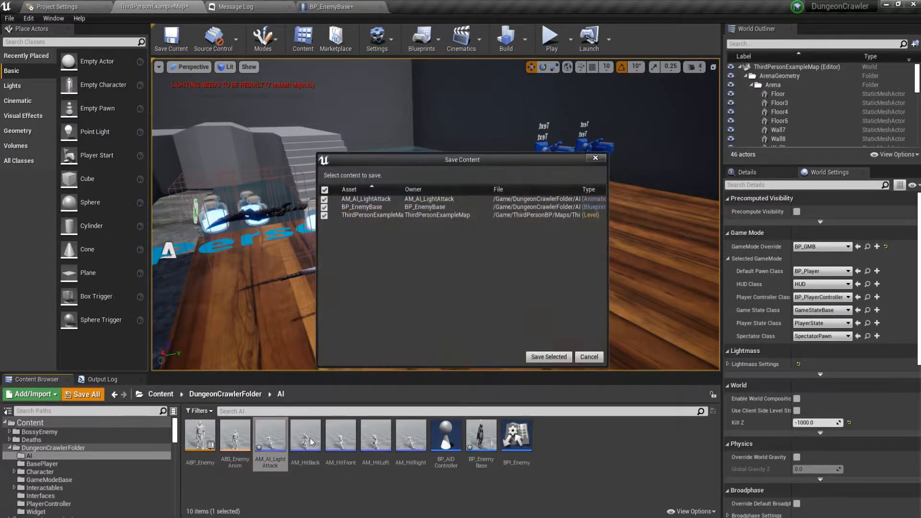
pyautogui.click(547, 356)
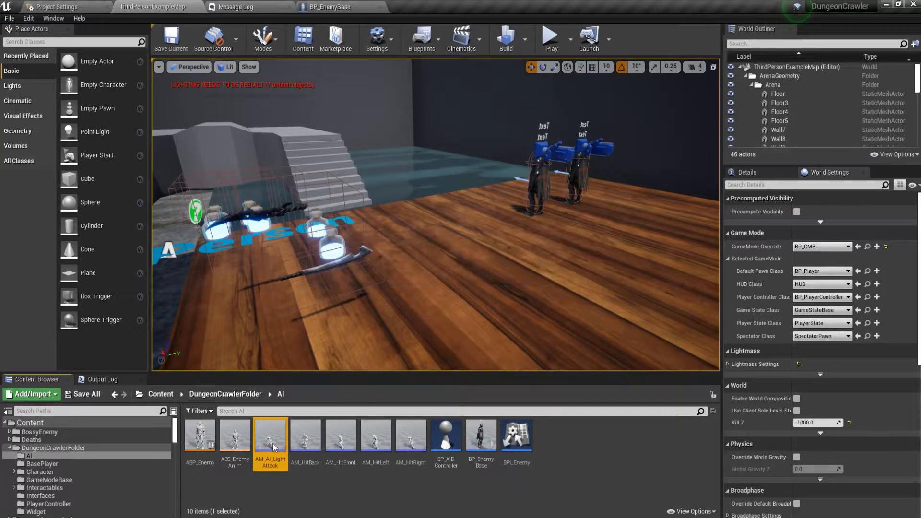
# - Open AM_AI_LightAttack with hit_heavy_right in its default slot
pyautogui.doubleClick(270, 435)
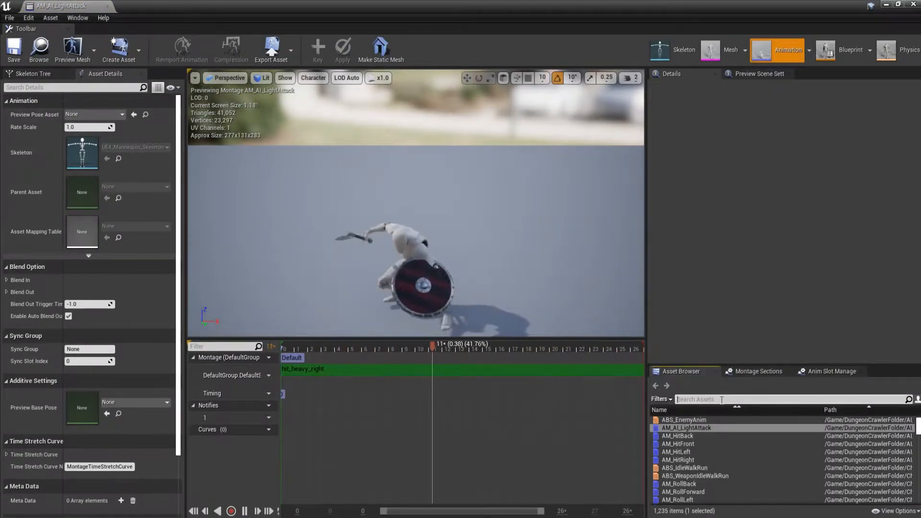
pyautogui.write('at')
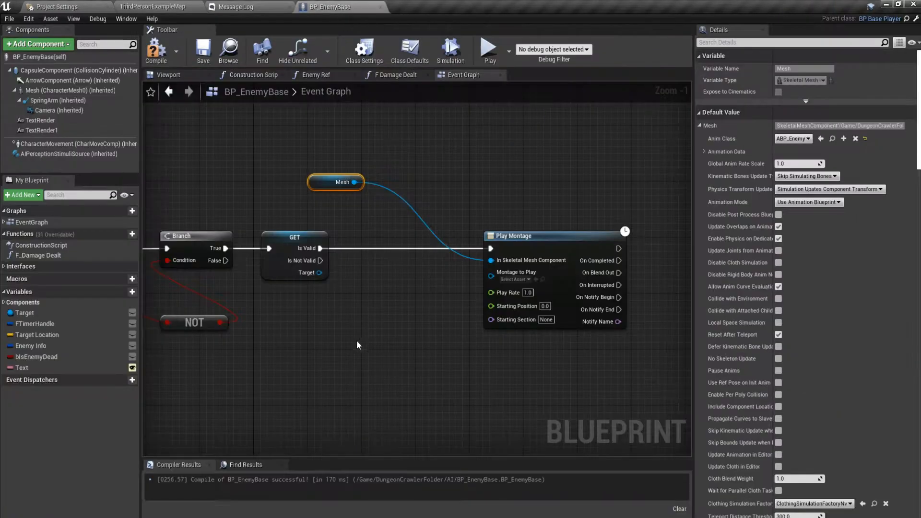
# - Set the Play Montage node's Montage to Play to AM_AI_LightAttack
pyautogui.click(516, 279)
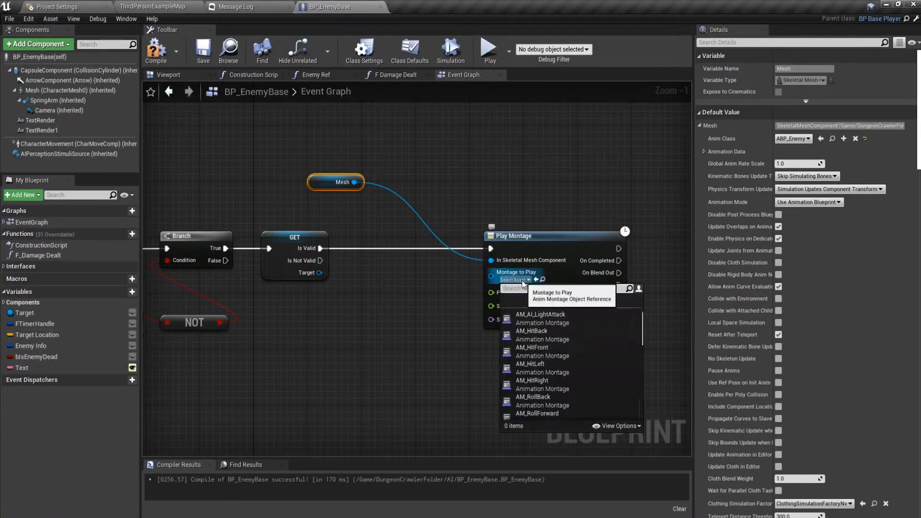
pyautogui.write('am ai')
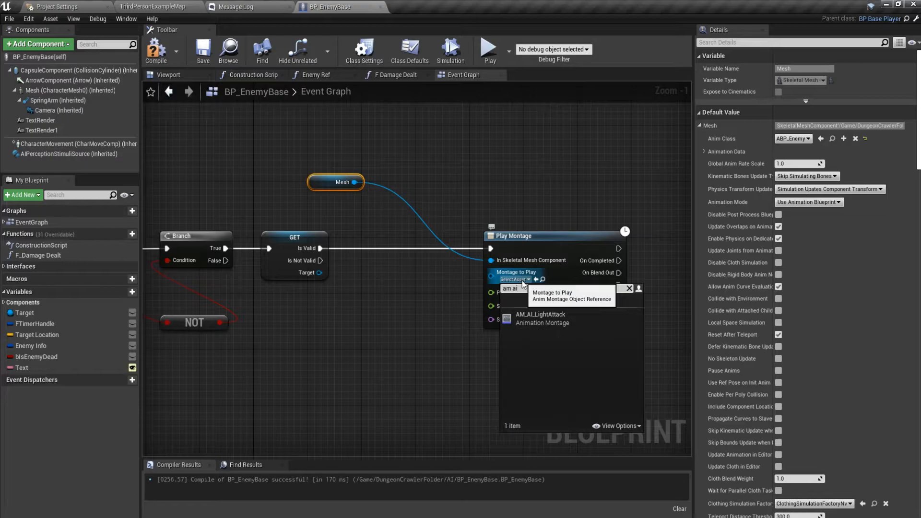
pyautogui.click(540, 318)
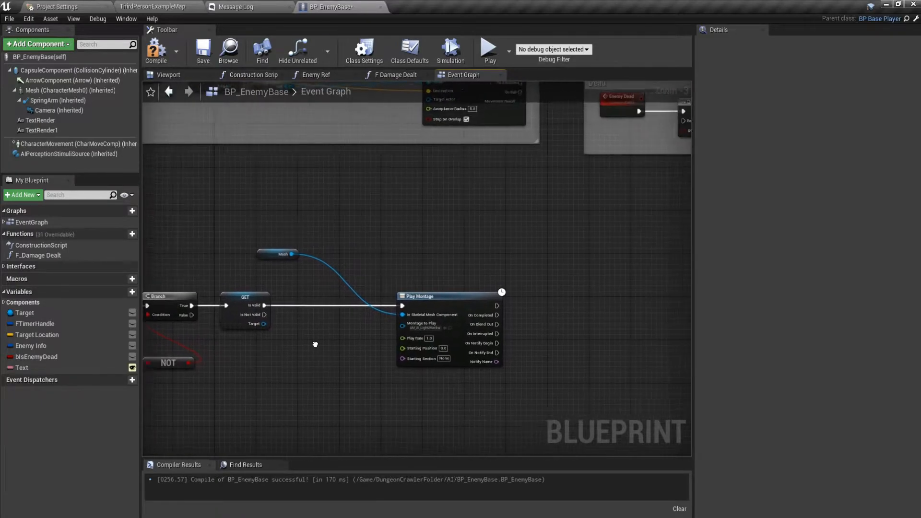
# - Add a Boolean variable and name it bAMisPlaying, correcting a mistyped name
pyautogui.click(131, 292)
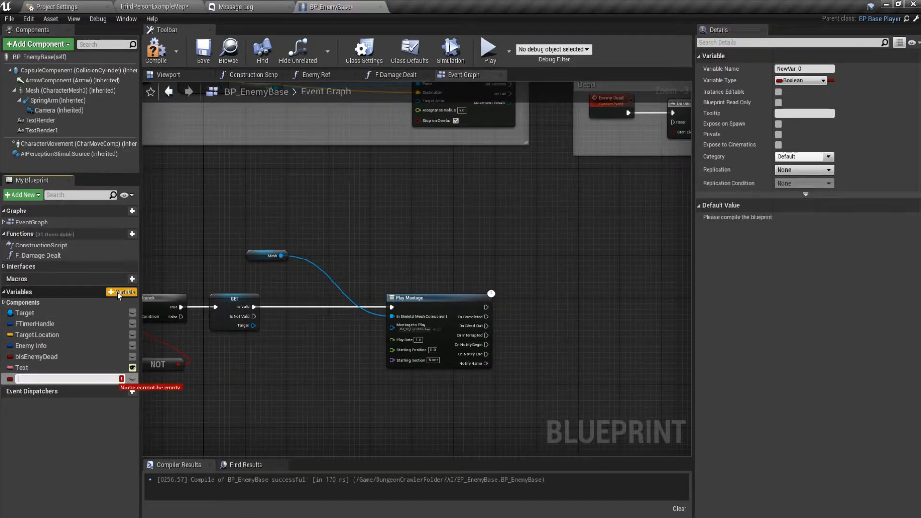
pyautogui.write('bATt')
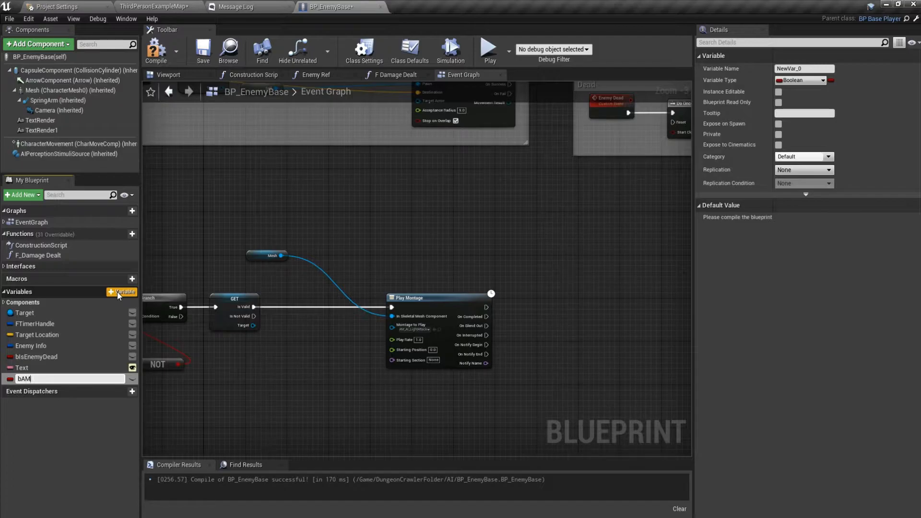
pyautogui.press('Backspace')
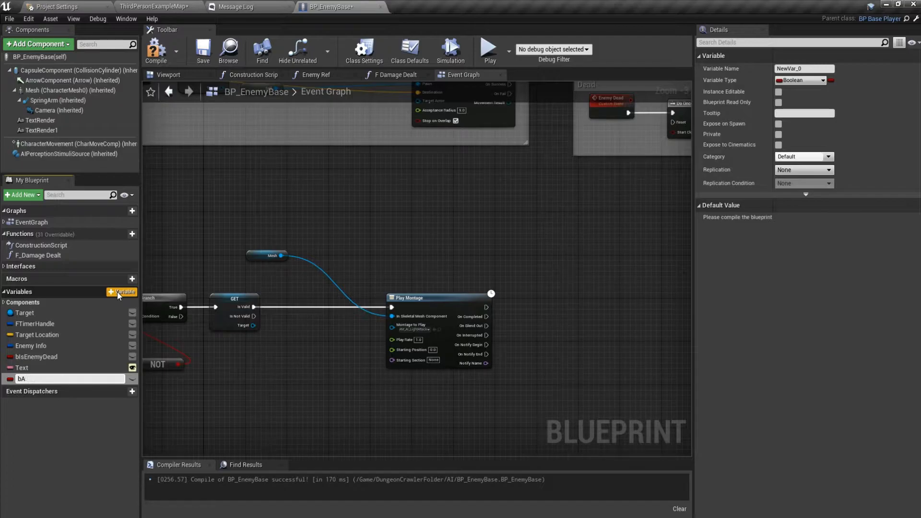
pyautogui.write('M Playing')
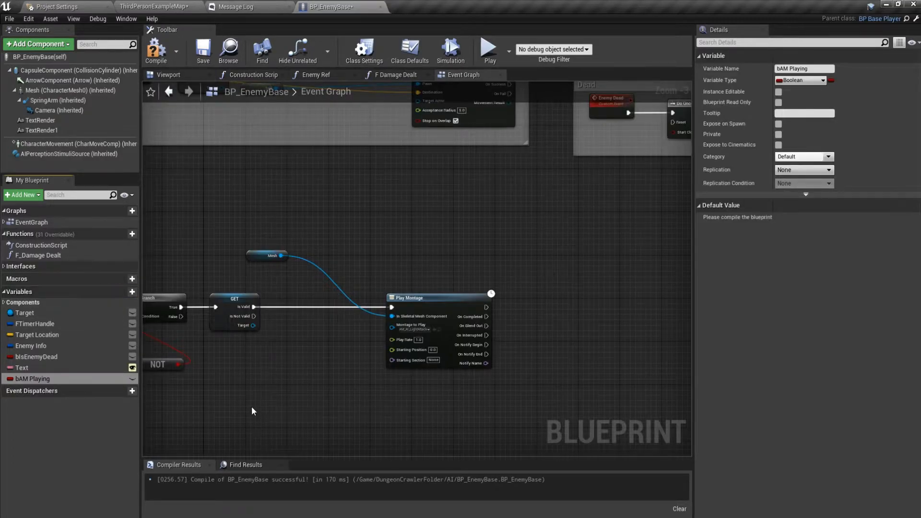
pyautogui.moveTo(805, 69)
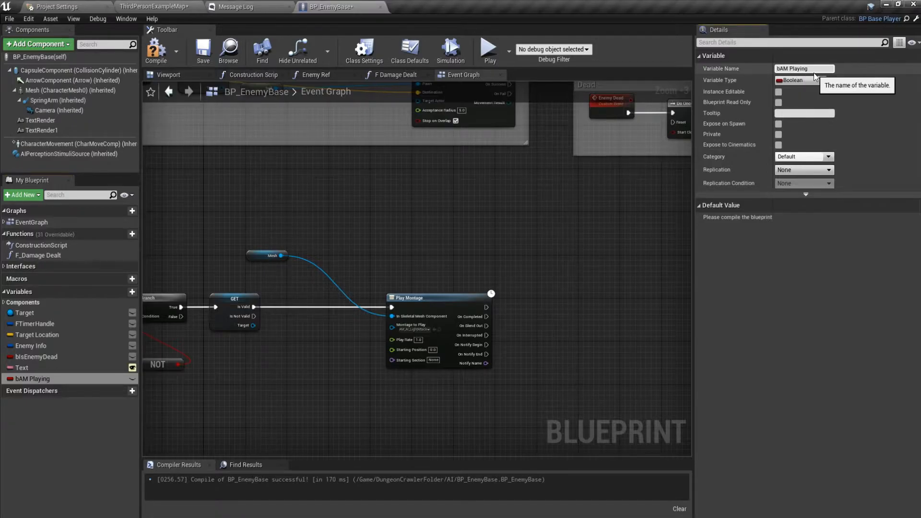
pyautogui.write('bAPlaying')
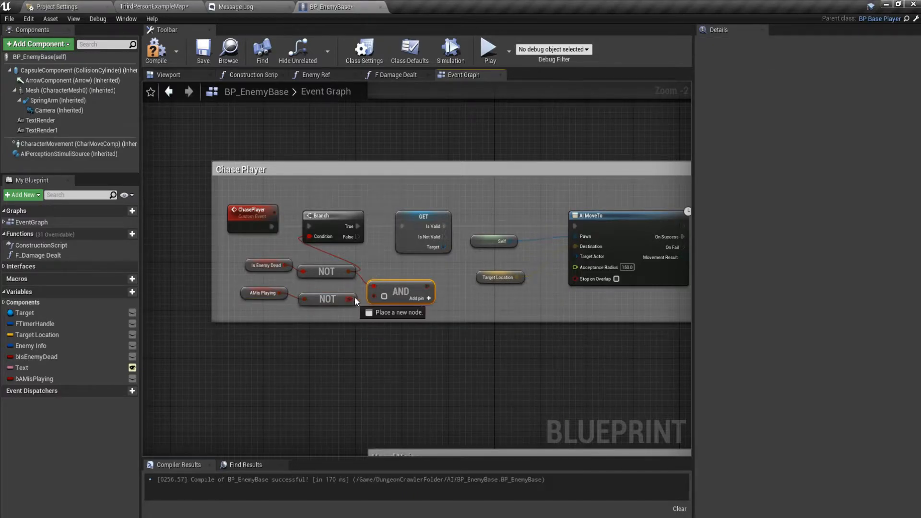
# - Scroll through the enemy graph to review the Chase Player branch and bAMisPlaying sets
pyautogui.scroll(-3)
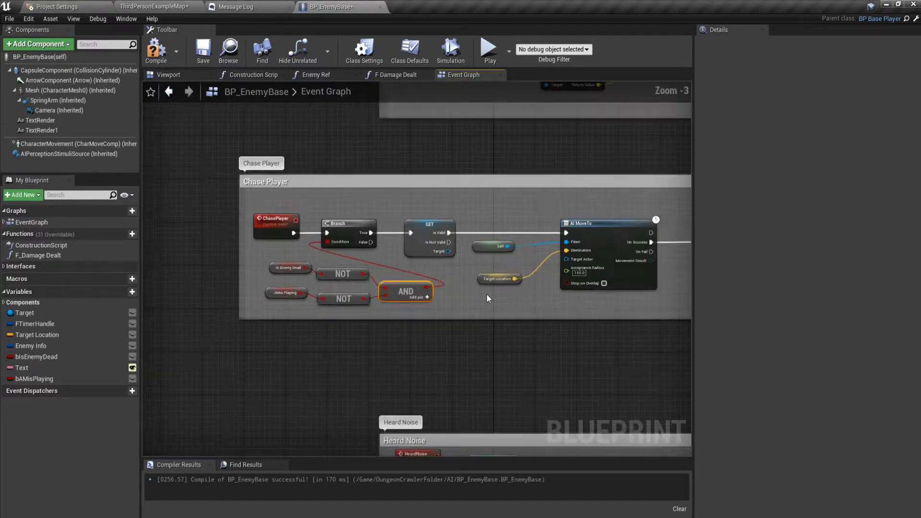
pyautogui.scroll(-3)
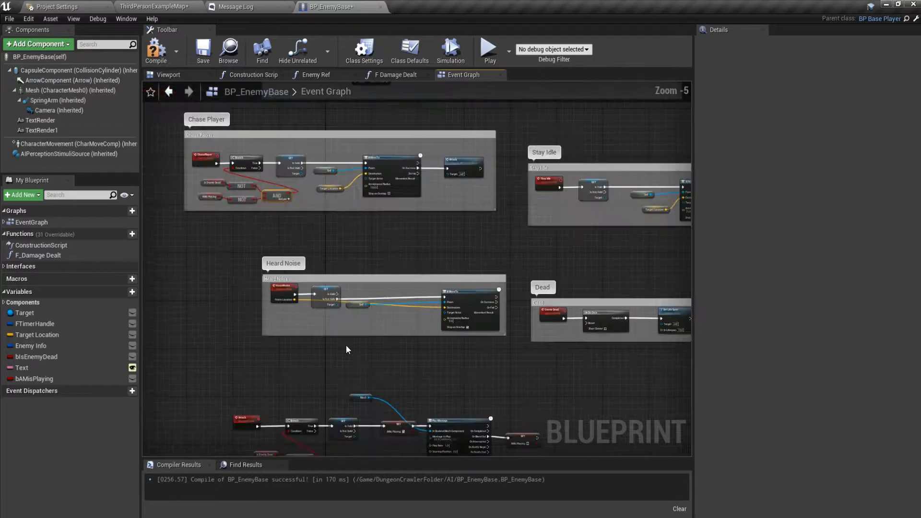
pyautogui.scroll(-3)
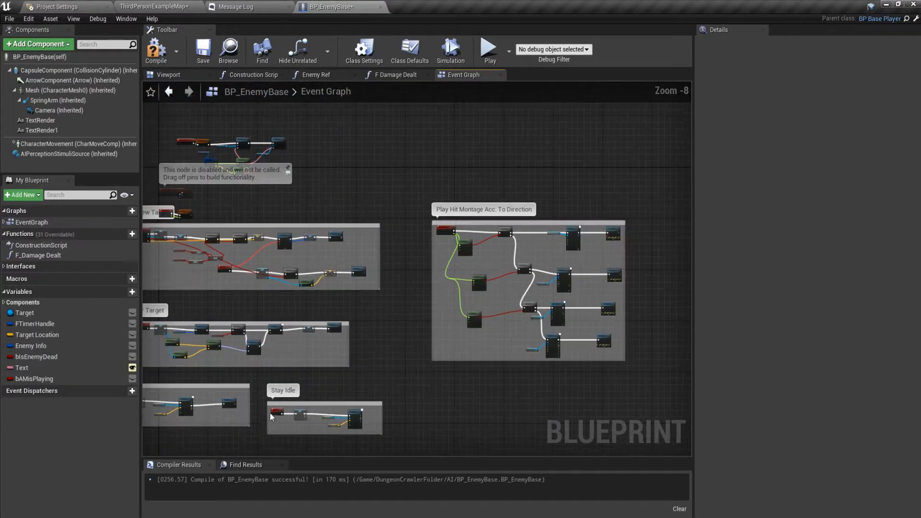
pyautogui.scroll(3)
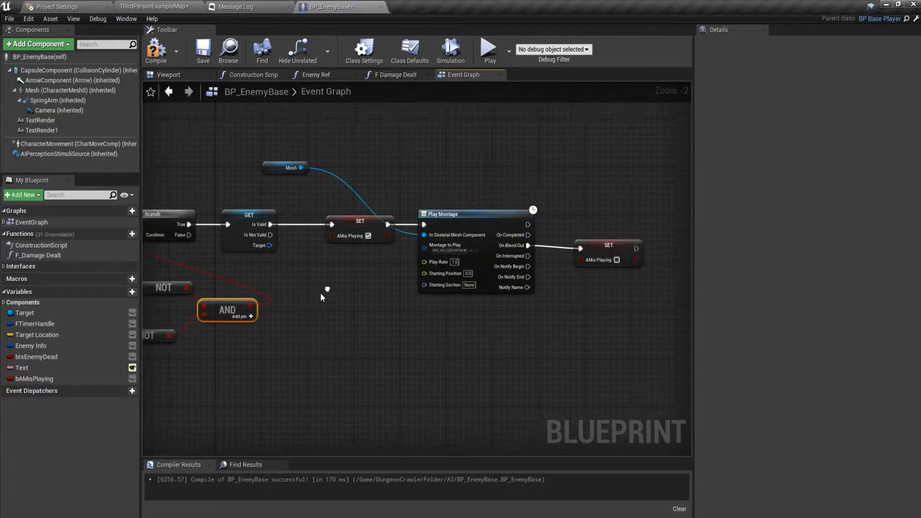
pyautogui.scroll(-3)
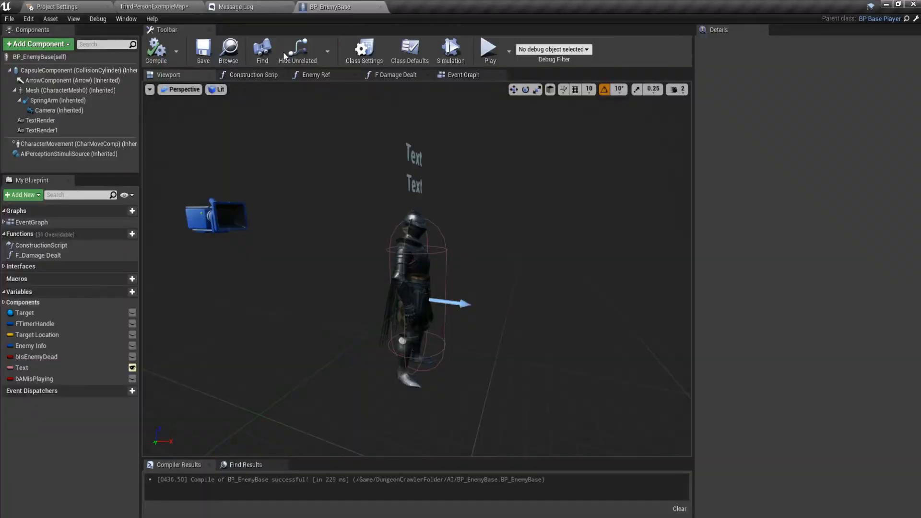
# - Disable Stop On Overlap on Chase Player's AI MoveTo, using a 200 acceptance radius
pyautogui.click(463, 75)
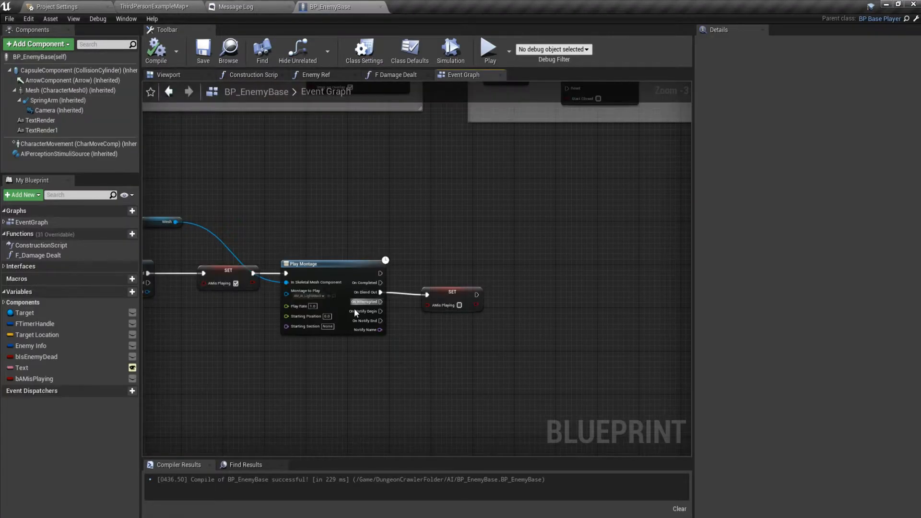
pyautogui.scroll(-3)
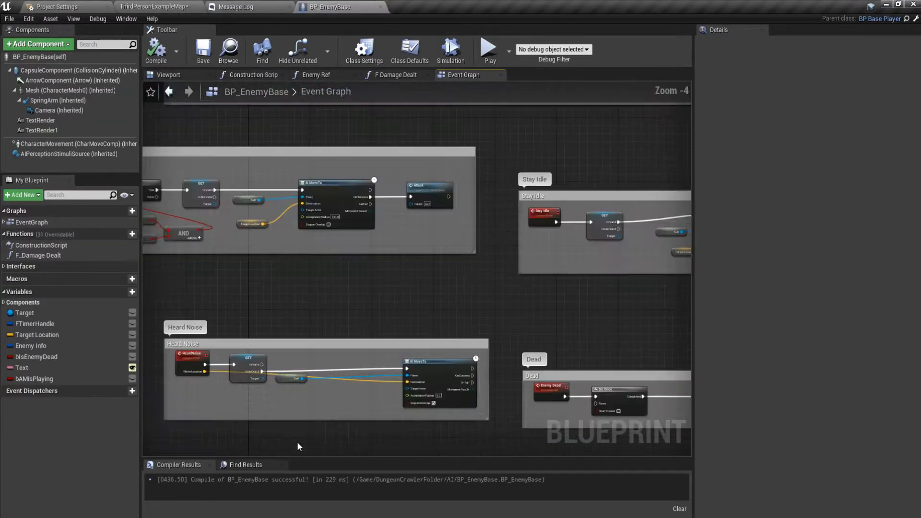
pyautogui.scroll(3)
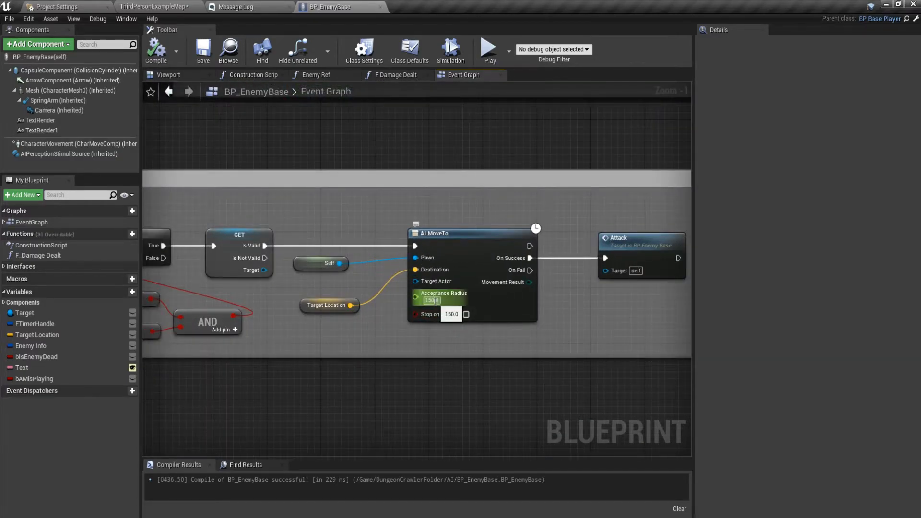
pyautogui.moveTo(466, 315)
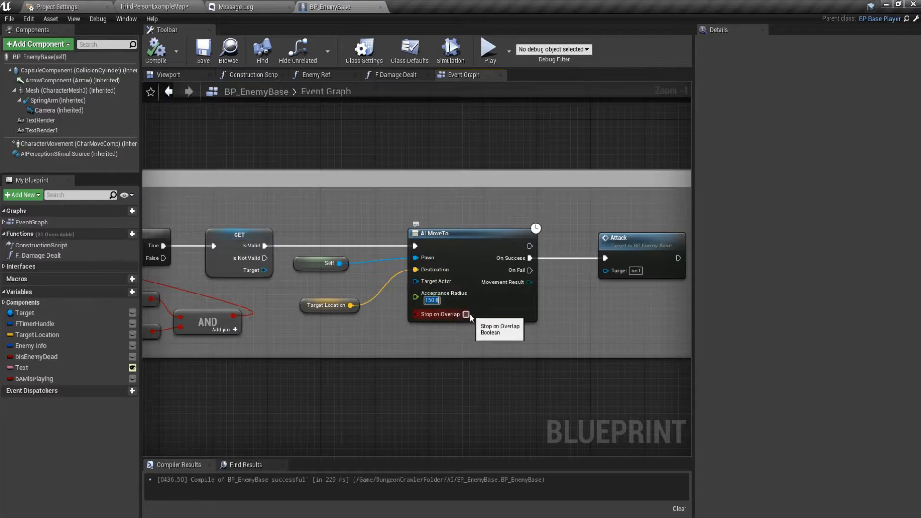
pyautogui.click(465, 307)
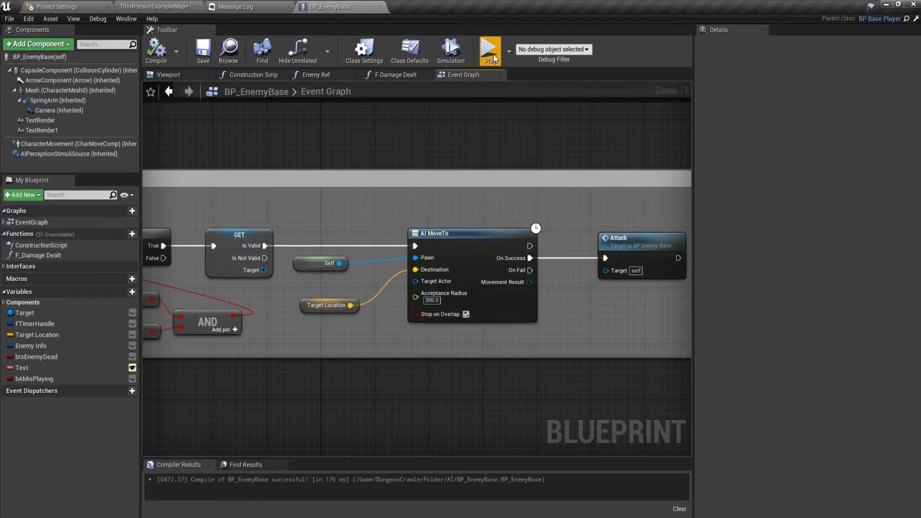
# - Play-test the enemy chase behaviour twice, stopping each session
pyautogui.click(489, 51)
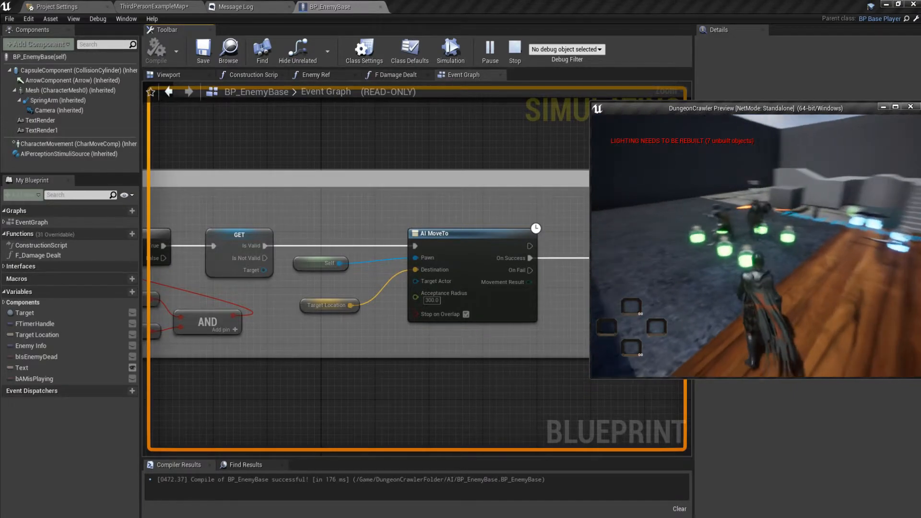
pyautogui.click(514, 51)
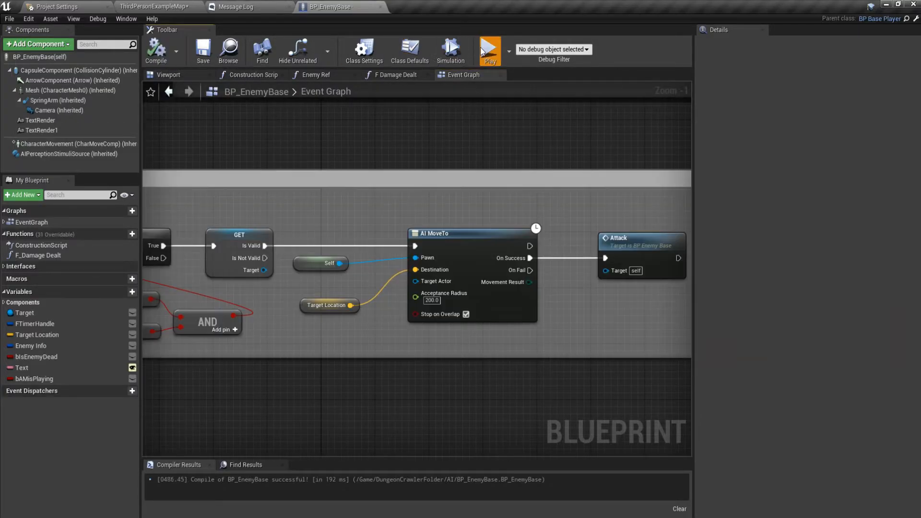
pyautogui.click(489, 49)
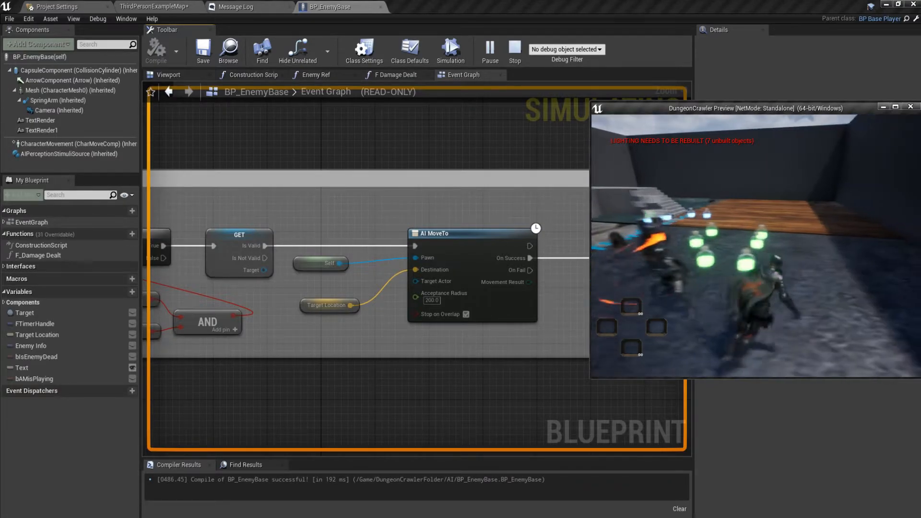
pyautogui.click(514, 51)
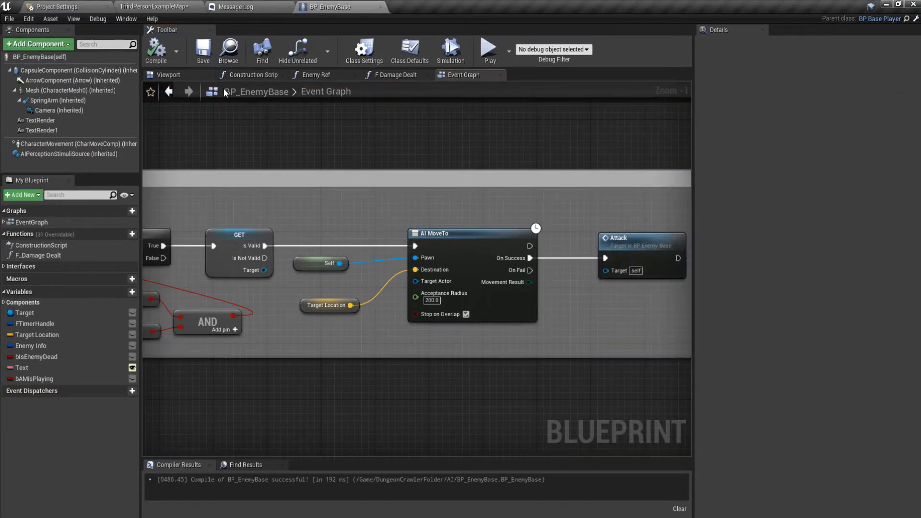
# - Group the Attack event's Branch, SET and Play Montage nodes under an 'Attack Montage' comment
pyautogui.scroll(-3)
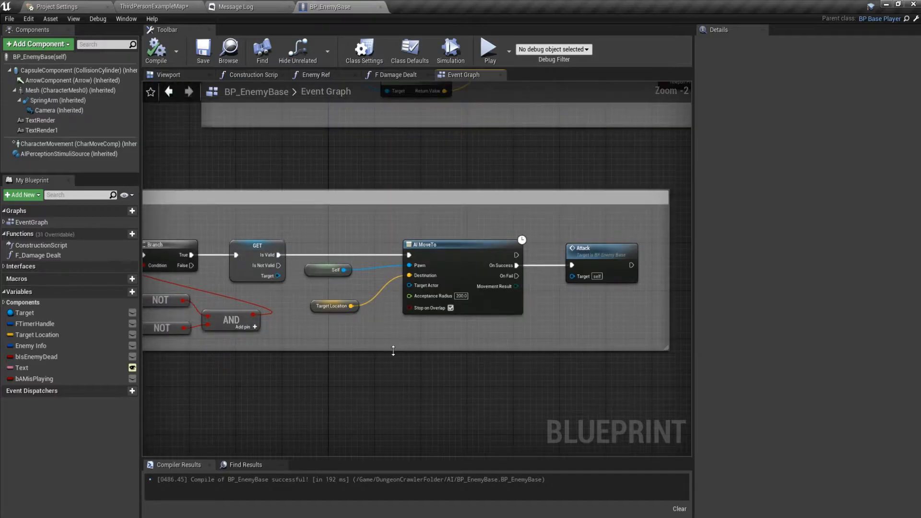
pyautogui.scroll(-3)
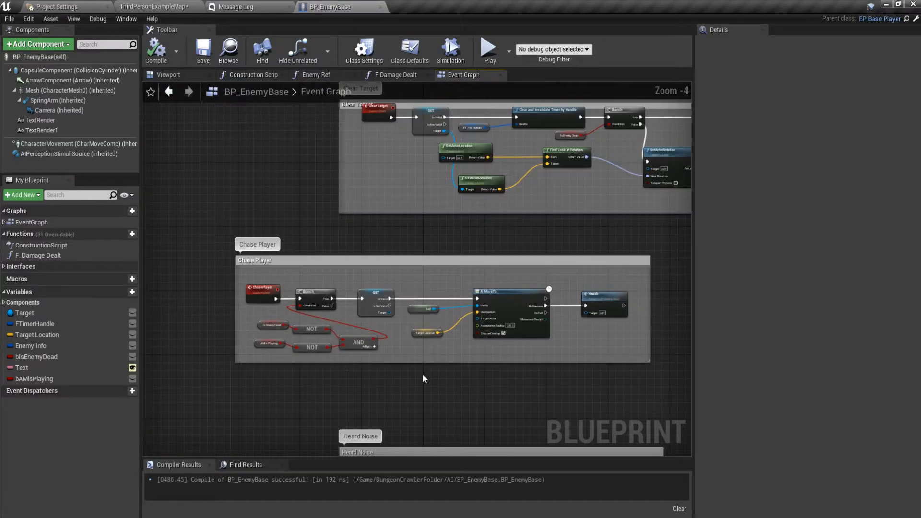
pyautogui.scroll(-3)
pyautogui.write('A')
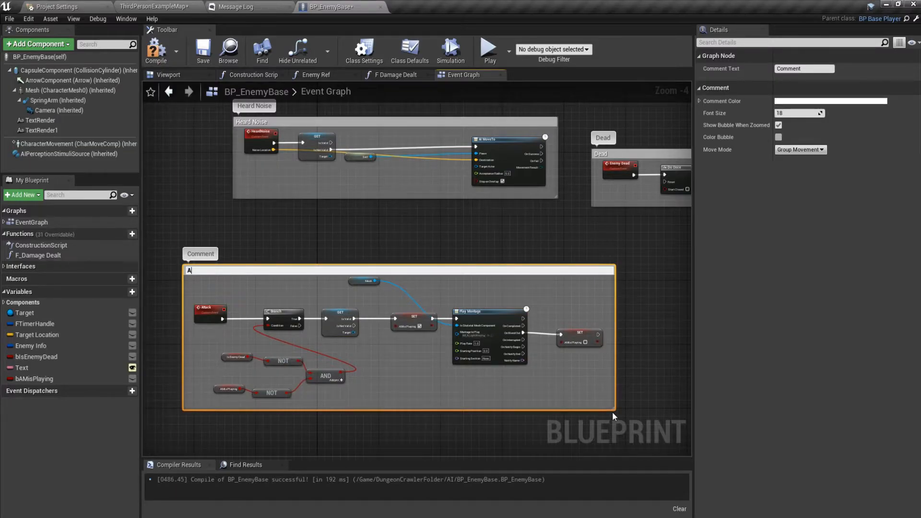
pyautogui.write('ttack Montage')
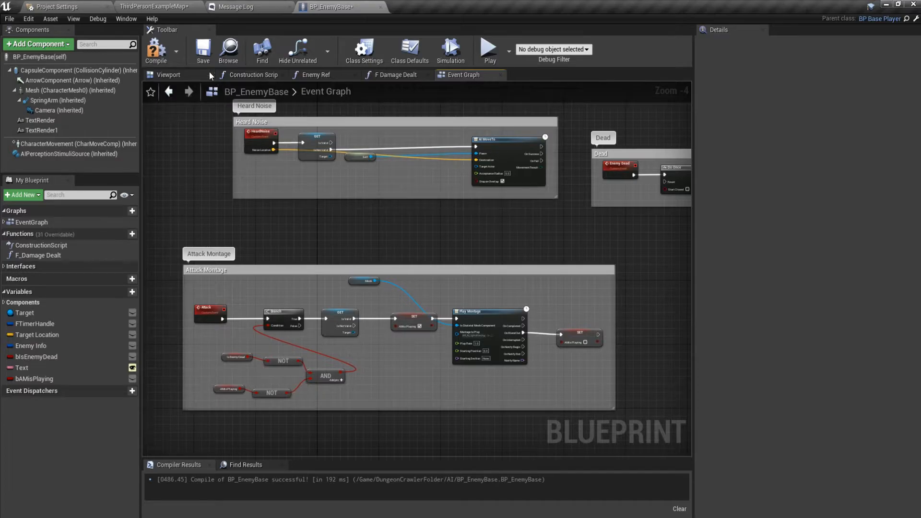
pyautogui.moveTo(159, 7)
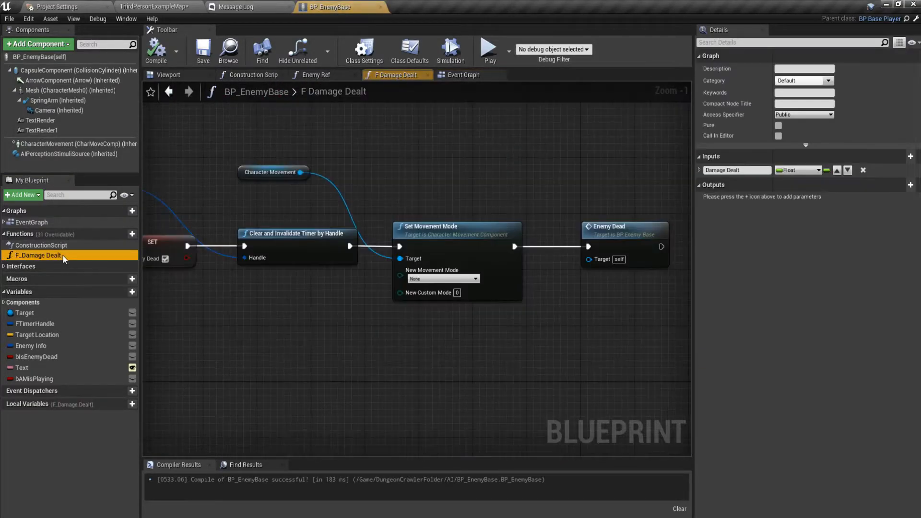
# - Review the F_Damage Dealt function, then return to the zoomed-out Event Graph
pyautogui.scroll(-3)
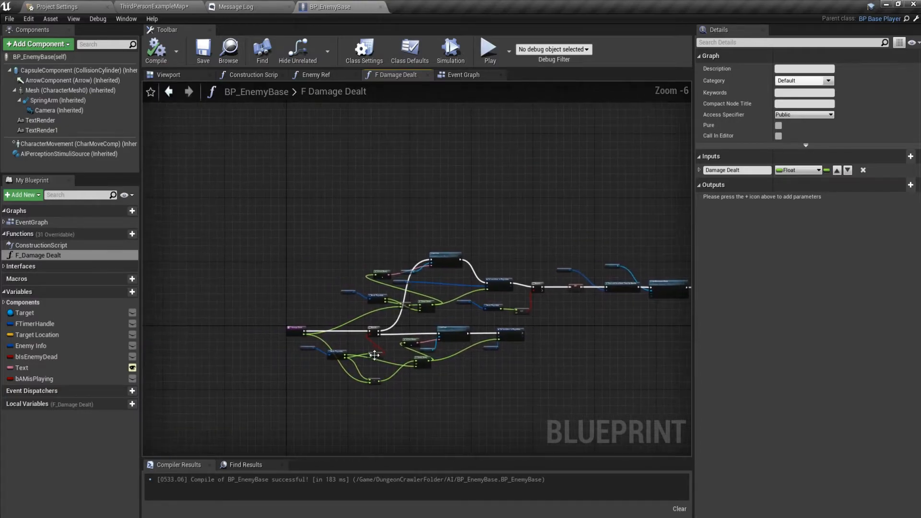
pyautogui.scroll(3)
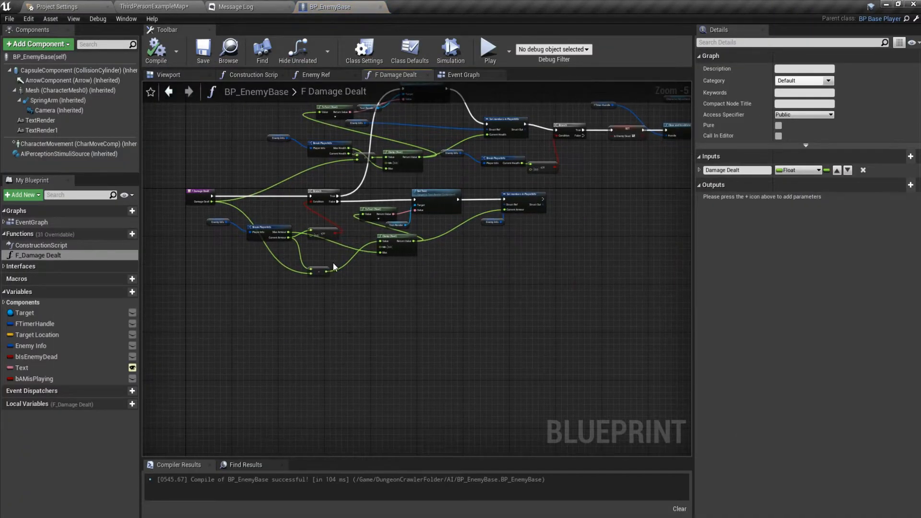
pyautogui.click(463, 75)
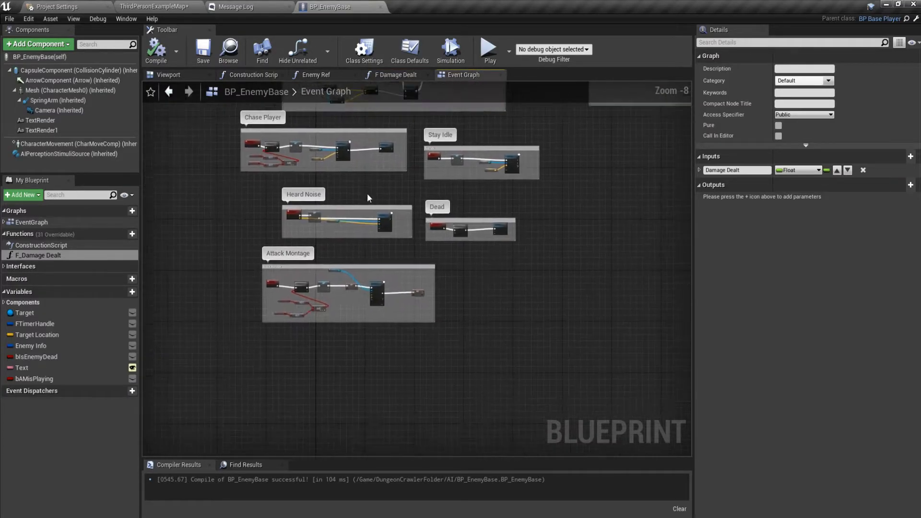
pyautogui.scroll(3)
pyautogui.write('custom ev')
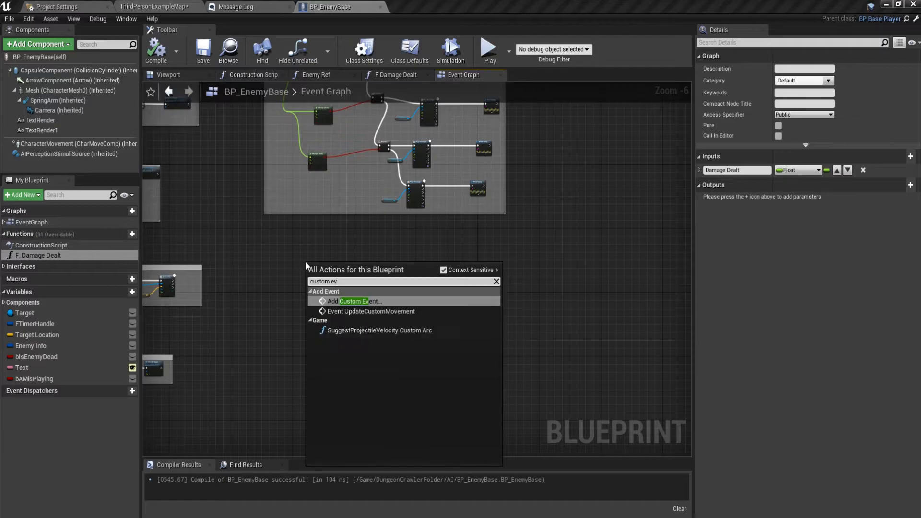
# - Add a LightAttack custom event feeding SphereOverlapActors, then switch to ThirdPersonExampleMap
pyautogui.click(356, 301)
pyautogui.write('B')
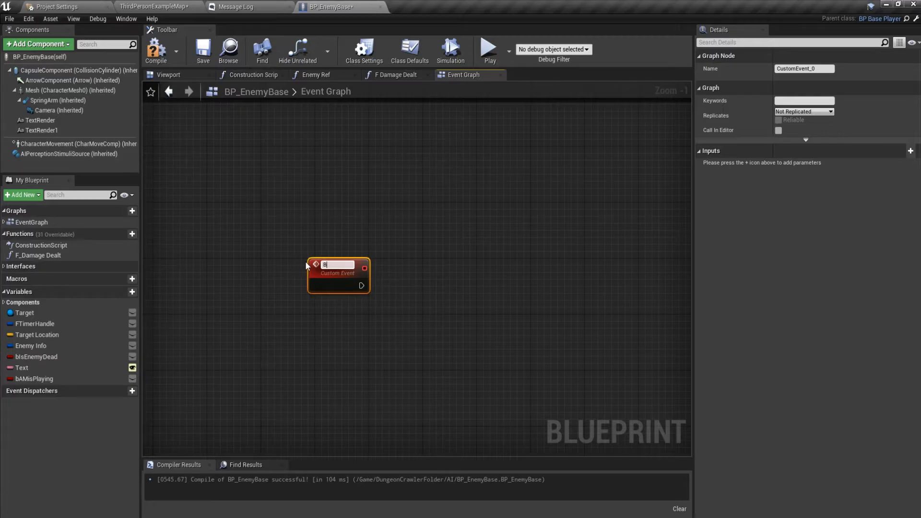
pyautogui.write('LightAttack')
pyautogui.write('sphere')
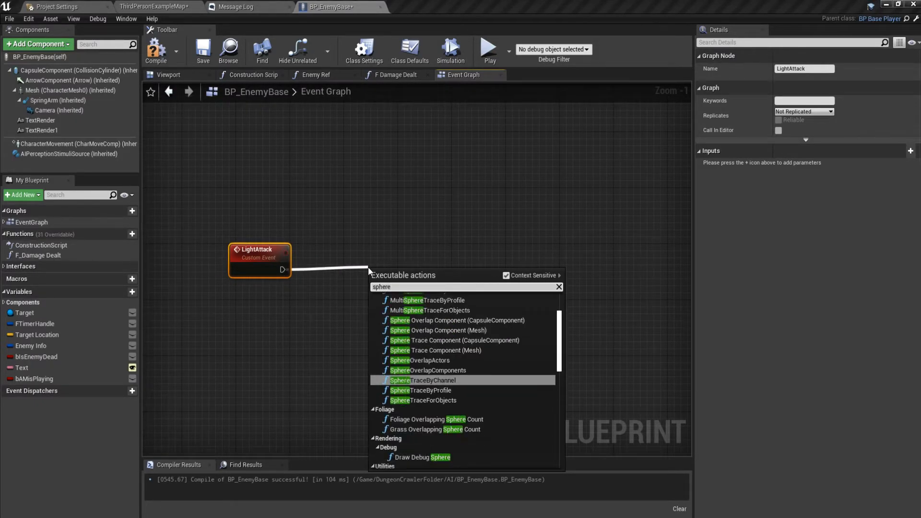
pyautogui.click(419, 360)
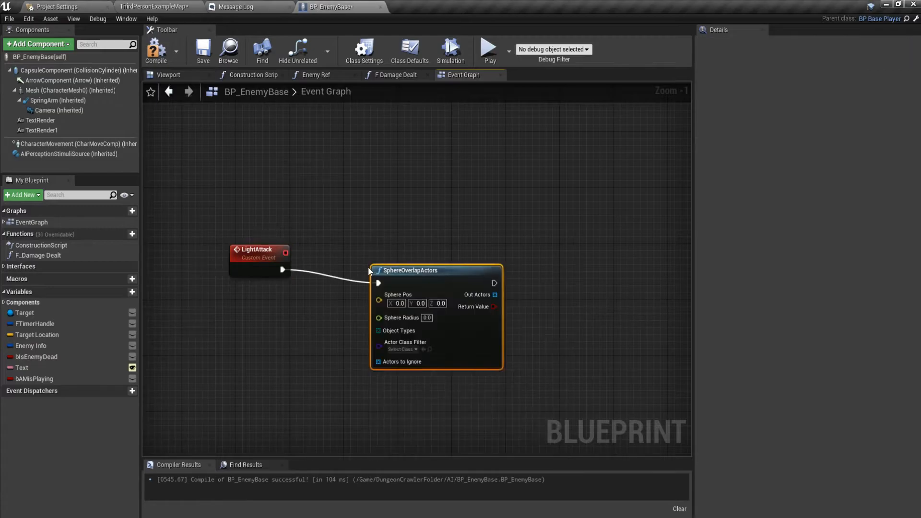
pyautogui.click(154, 6)
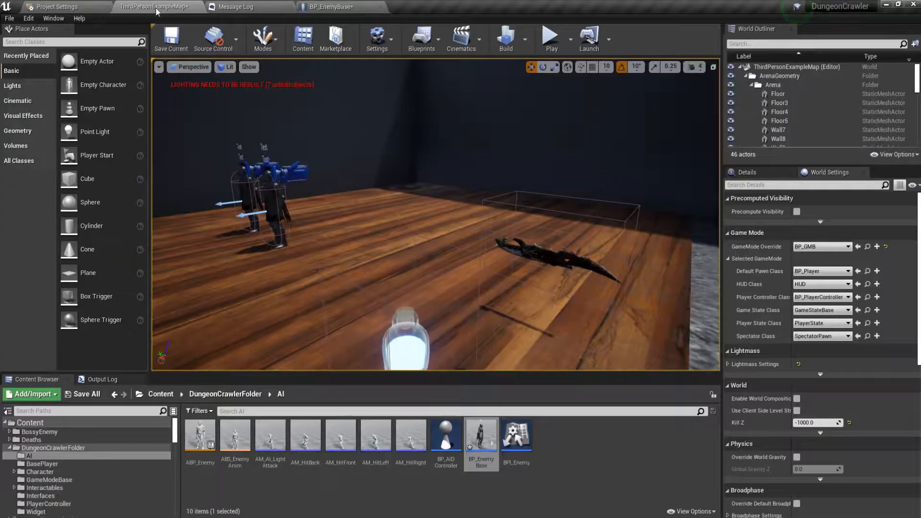
pyautogui.moveTo(868, 271)
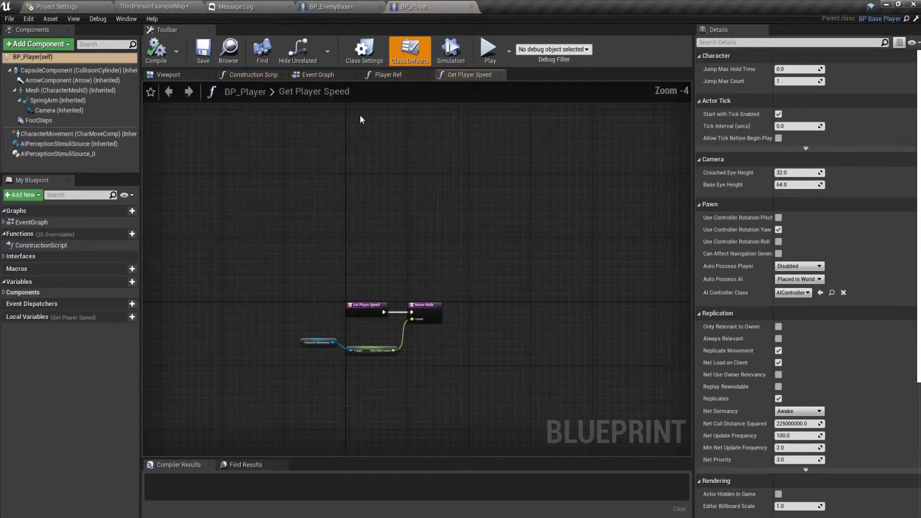
# - Copy BP_PlayerController's sphere-overlap nodes (150 radius, Pawn targets) to follow LightAttack
pyautogui.click(317, 74)
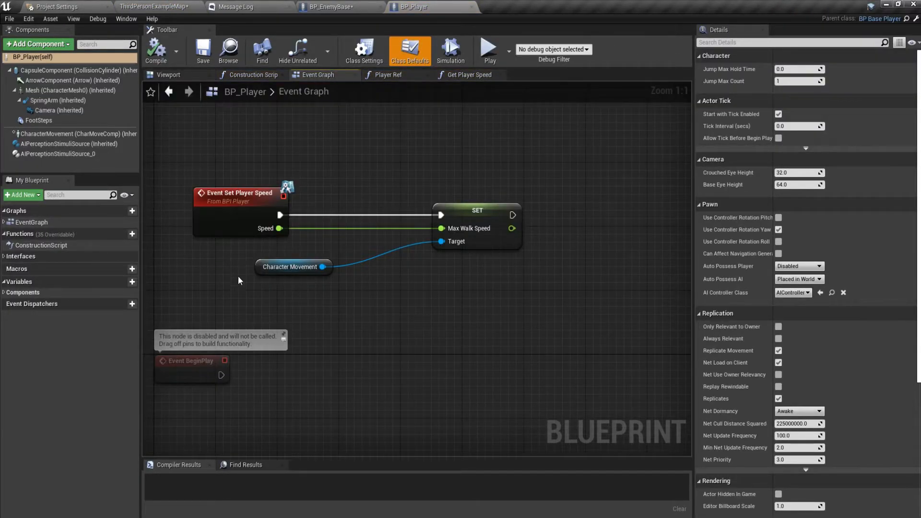
pyautogui.scroll(-3)
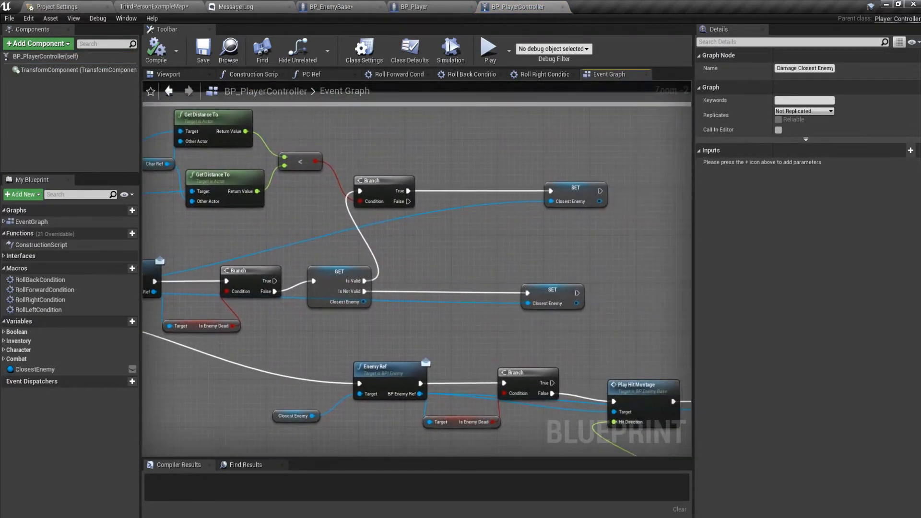
pyautogui.scroll(-3)
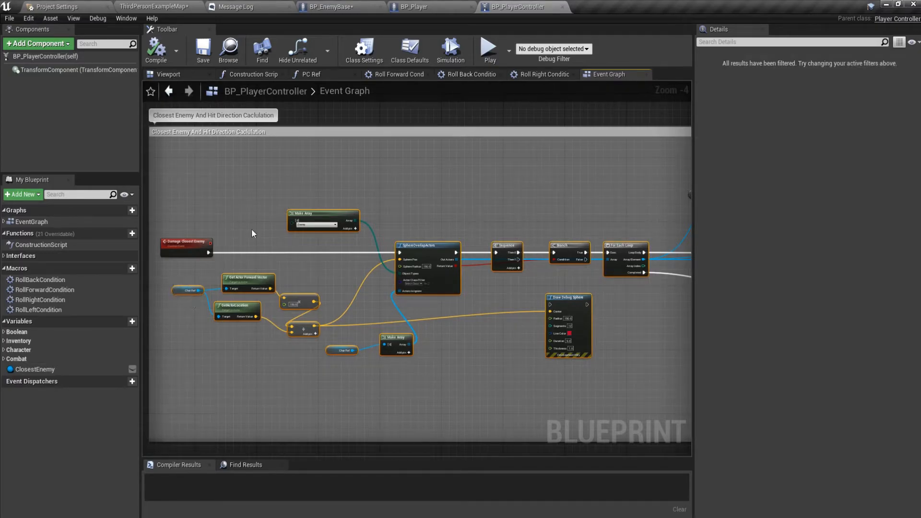
pyautogui.click(338, 6)
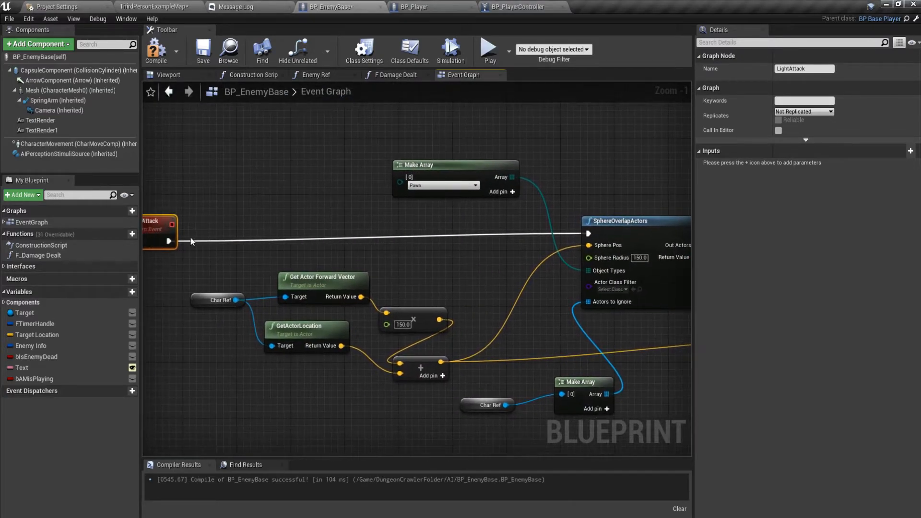
# - Replace Char Ref with Self on Get Actor Forward Vector and GetActorLocation
pyautogui.click(441, 185)
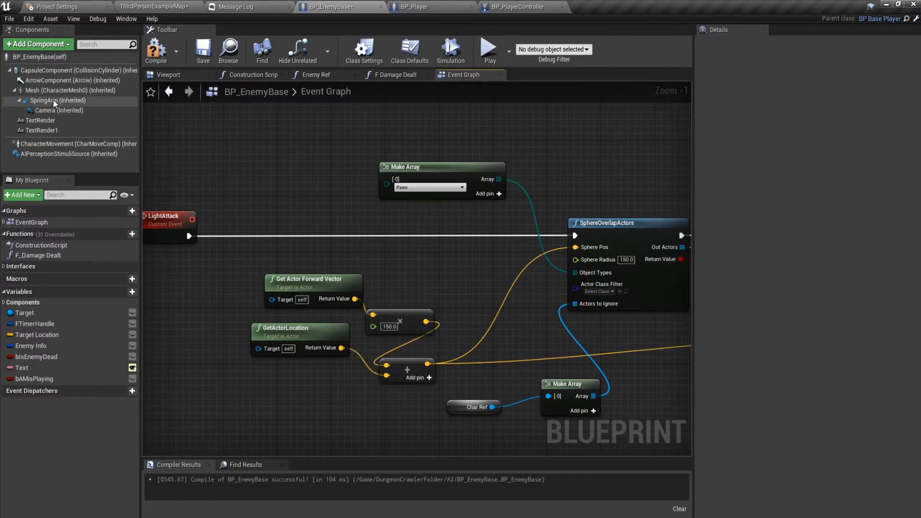
pyautogui.click(71, 90)
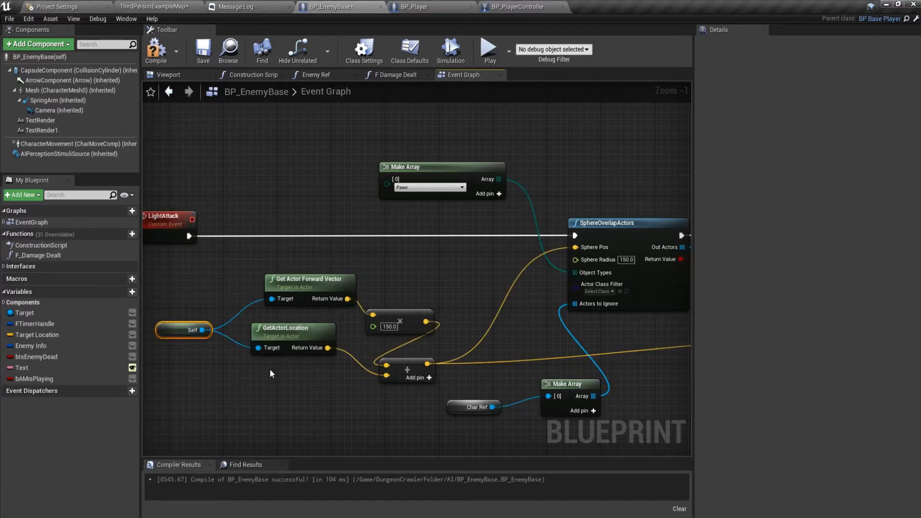
pyautogui.moveTo(193, 323)
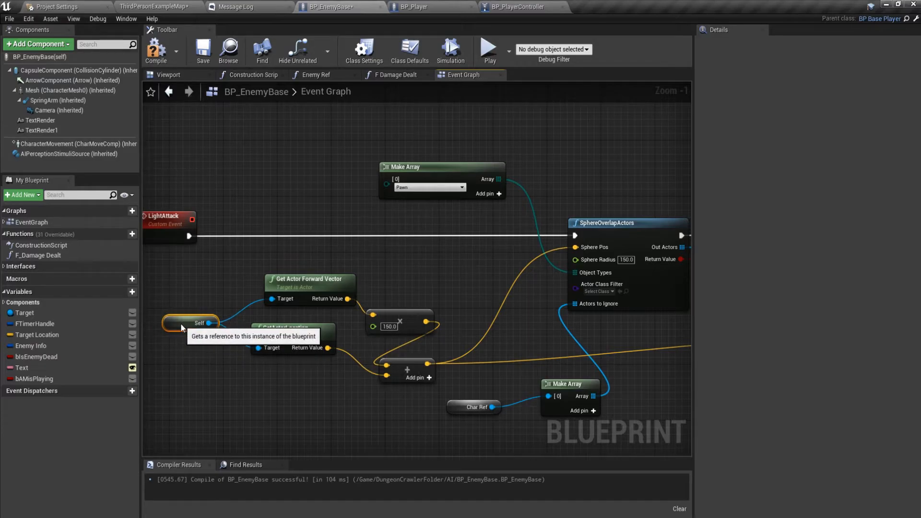
pyautogui.moveTo(348, 390)
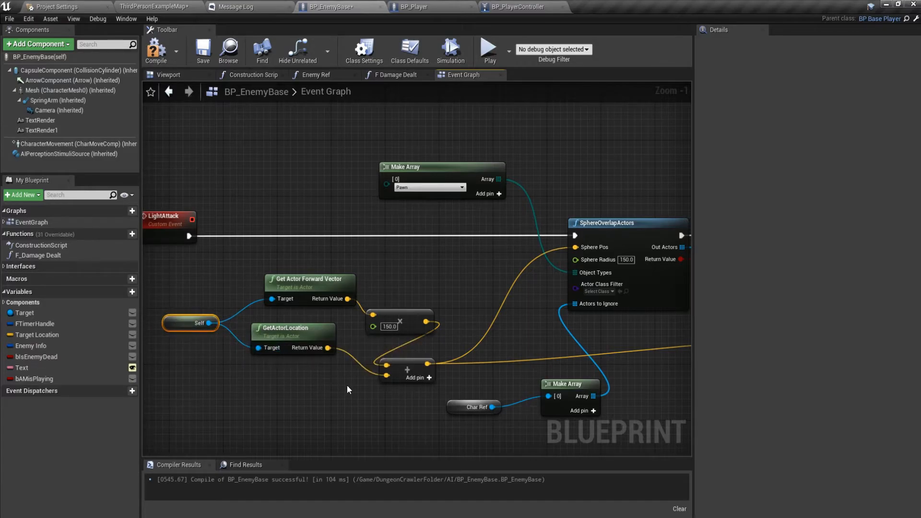
pyautogui.scroll(-3)
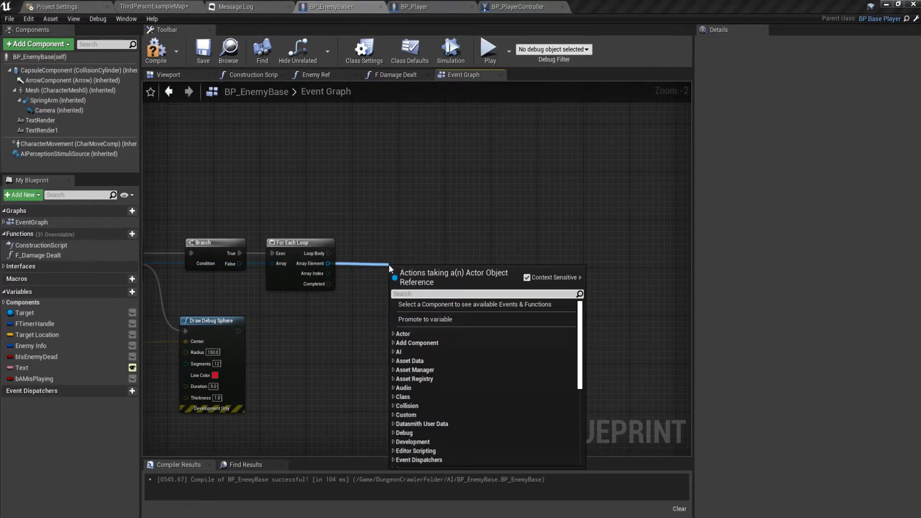
# - Add a BPI Player 'Player Ref' message on the loop's Array Element and start a play-test
pyautogui.write('p')
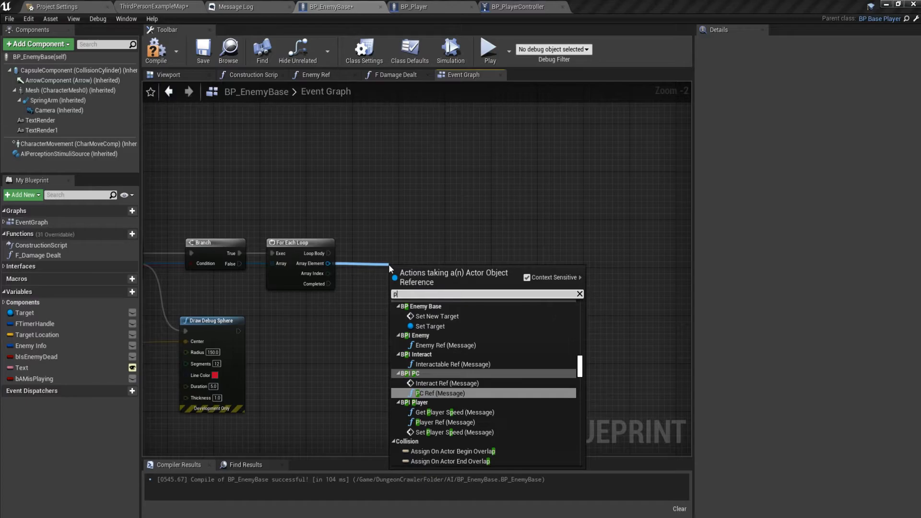
pyautogui.write('layer')
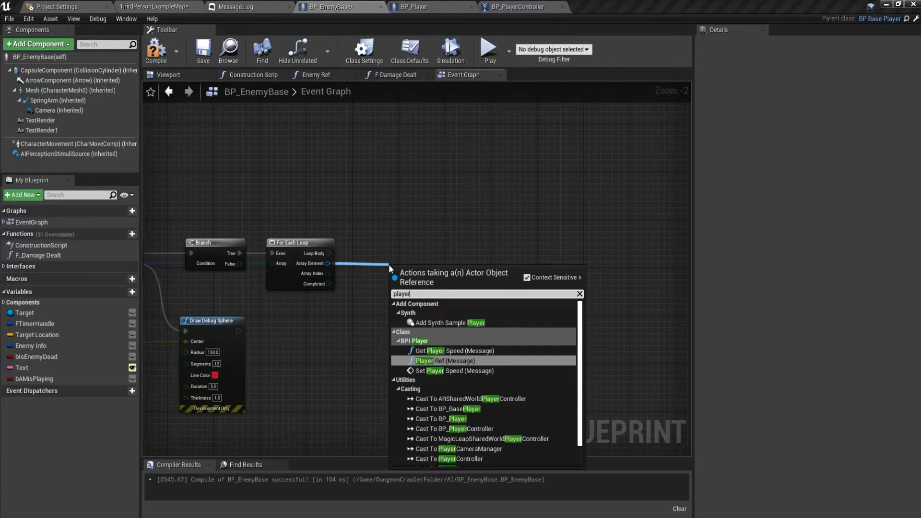
pyautogui.click(438, 360)
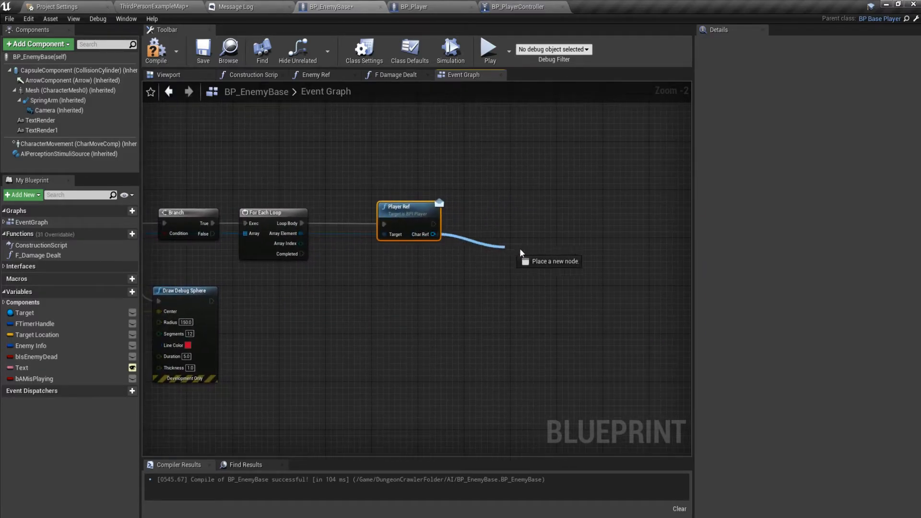
pyautogui.click(502, 247)
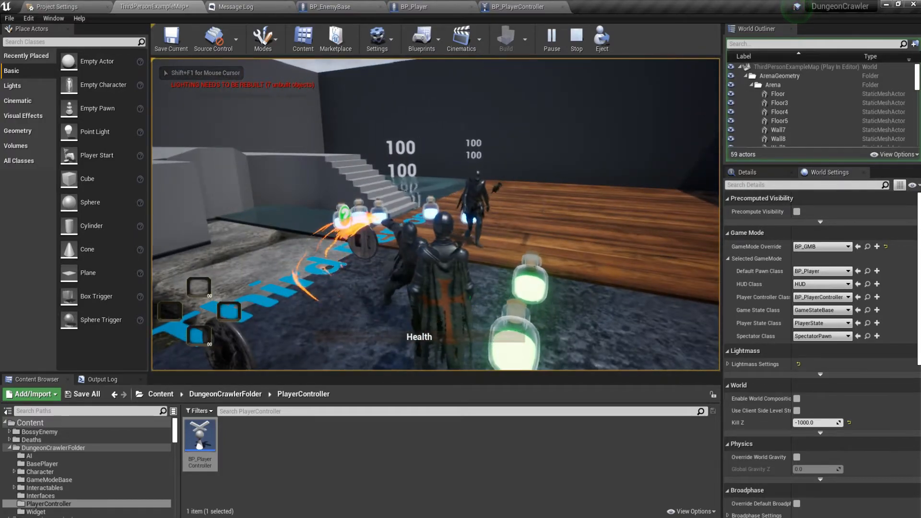
# - Stop the play-test, inspect SET AMis Playing, and select AM_AI_LightAttack in the AI folder
pyautogui.click(575, 39)
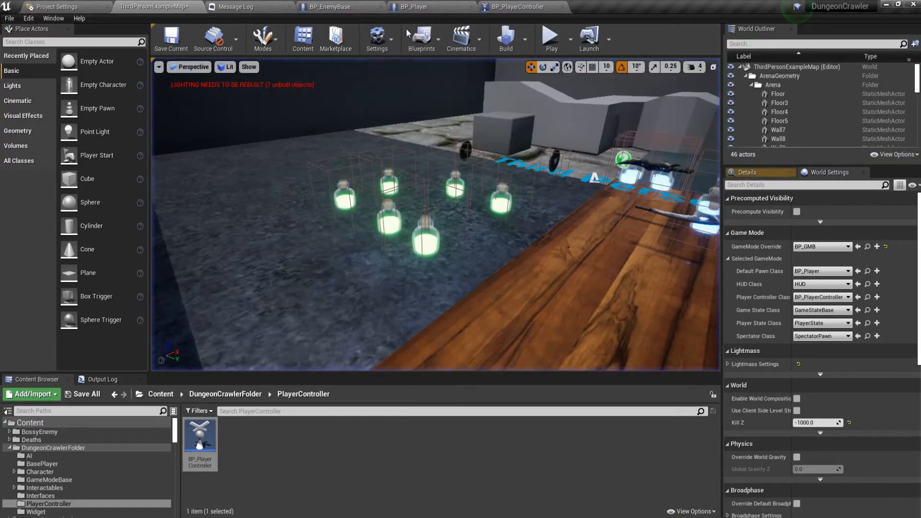
pyautogui.click(329, 6)
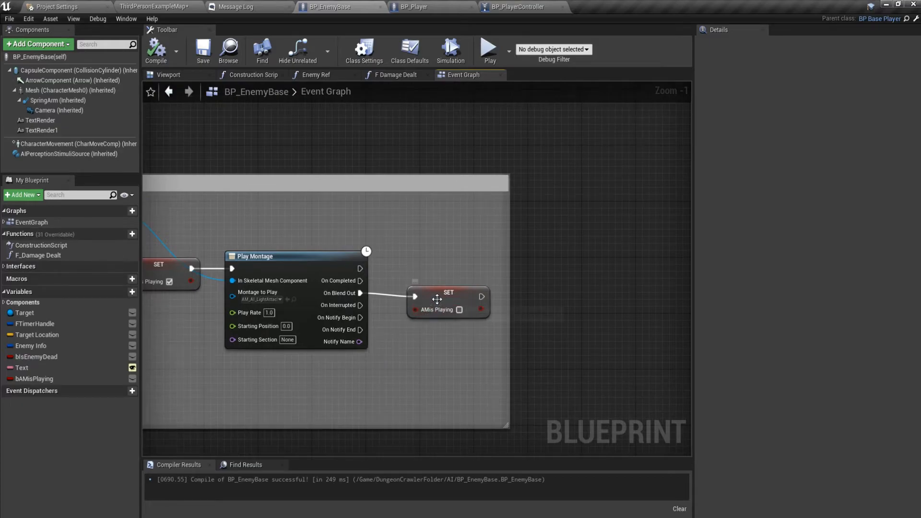
pyautogui.click(447, 292)
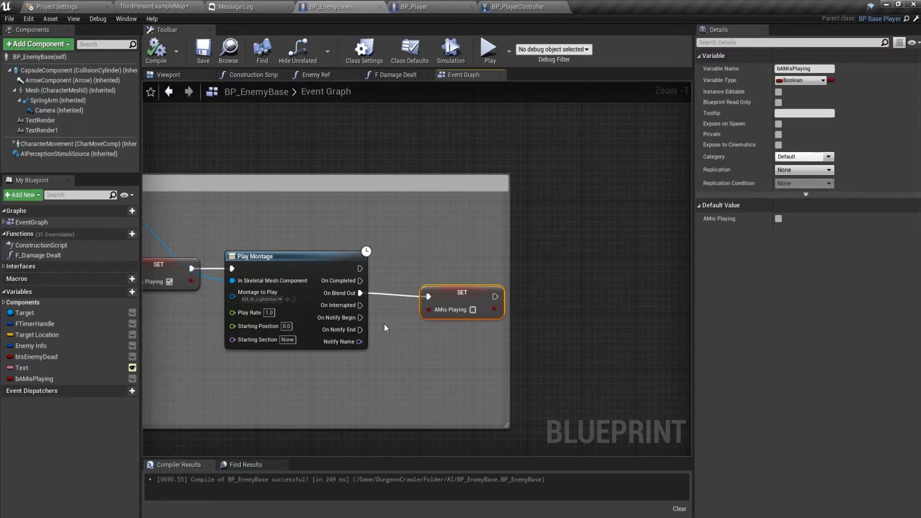
pyautogui.moveTo(371, 328)
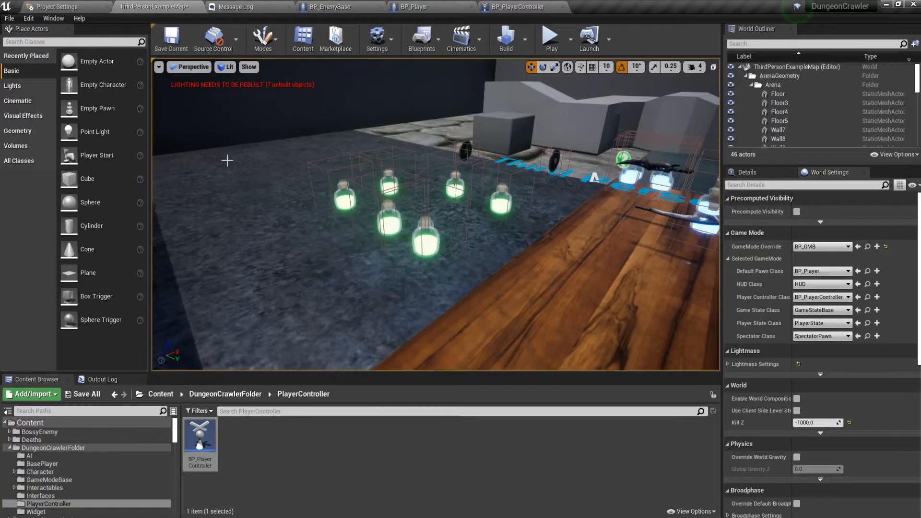
pyautogui.click(29, 456)
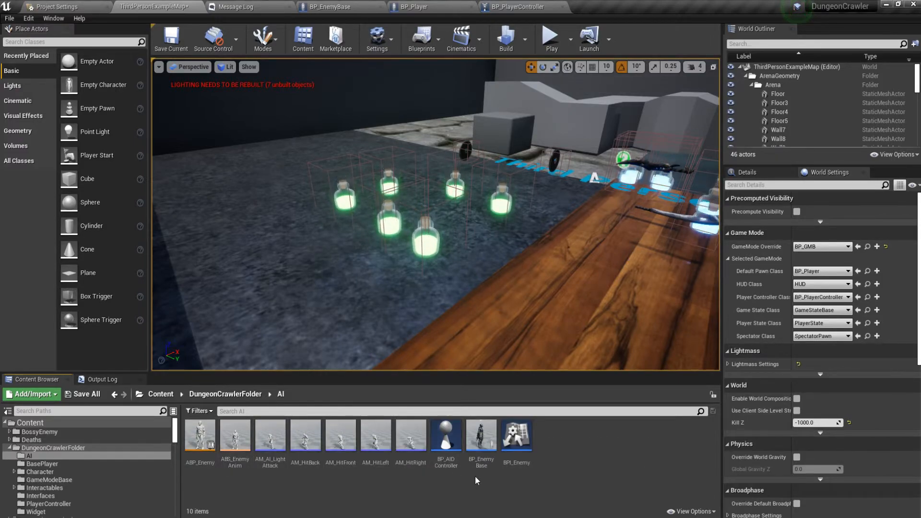
pyautogui.click(270, 435)
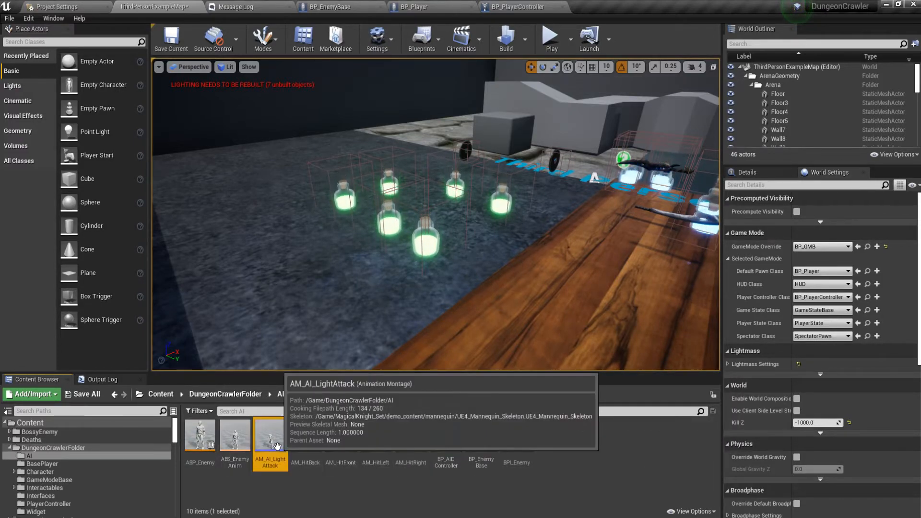
# - Open AM_AI_LightAttack in the montage editor and add a Montage Notify to its Notifies track
pyautogui.doubleClick(270, 435)
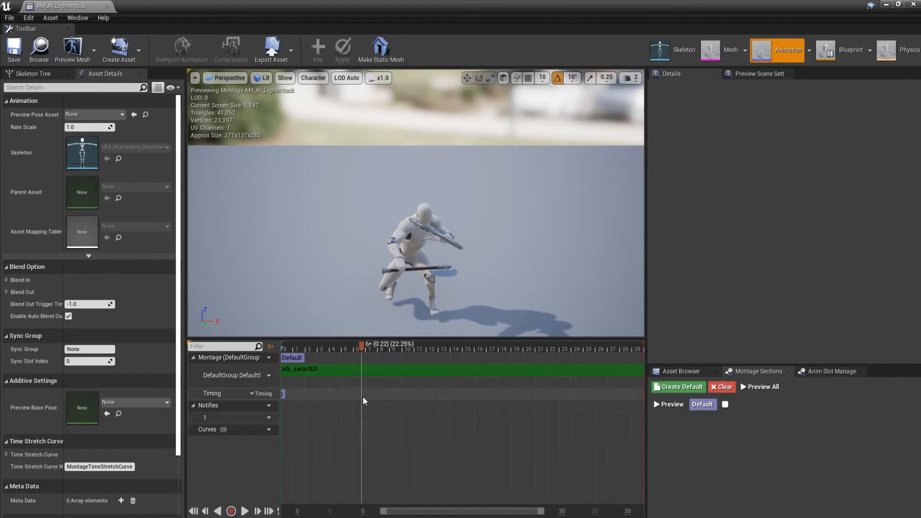
pyautogui.rightClick(363, 400)
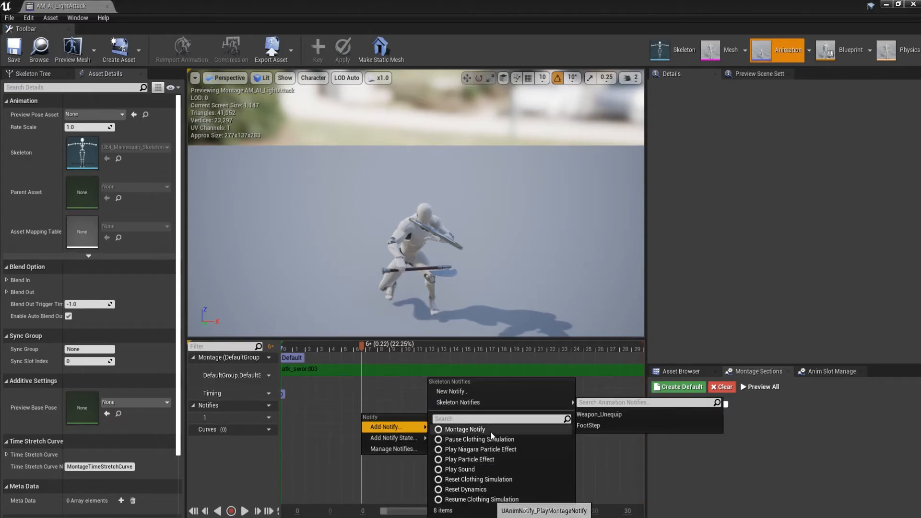
pyautogui.click(465, 429)
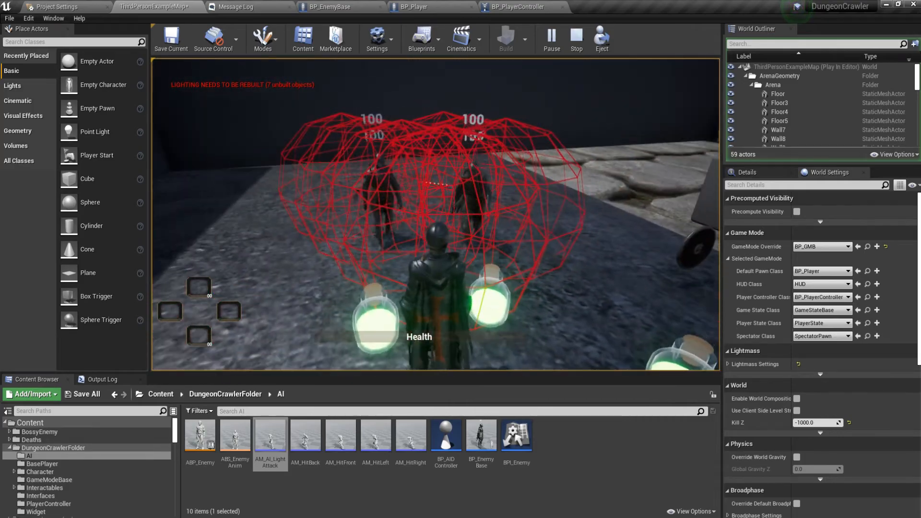
# - Stop the play test and return to the BP_EnemyBase event graph
pyautogui.click(574, 40)
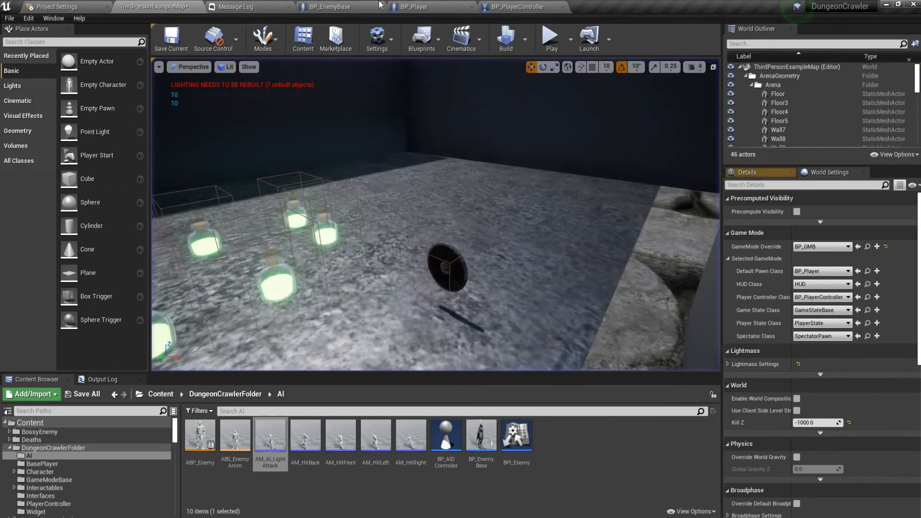
pyautogui.click(331, 6)
pyautogui.write('set actor rotat')
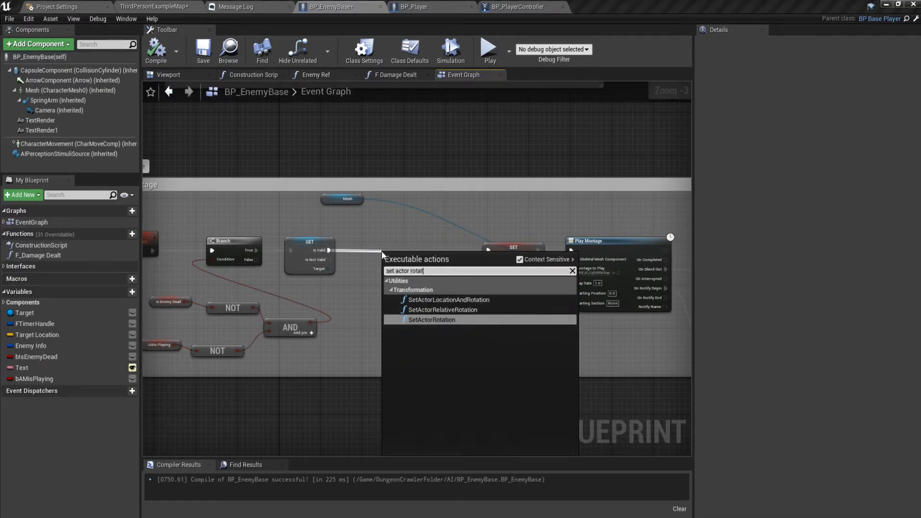
# - Add SetActorRotation before the montage, split New Rotation, and search Find Look at Rotation and Get Actor Rotation
pyautogui.click(431, 320)
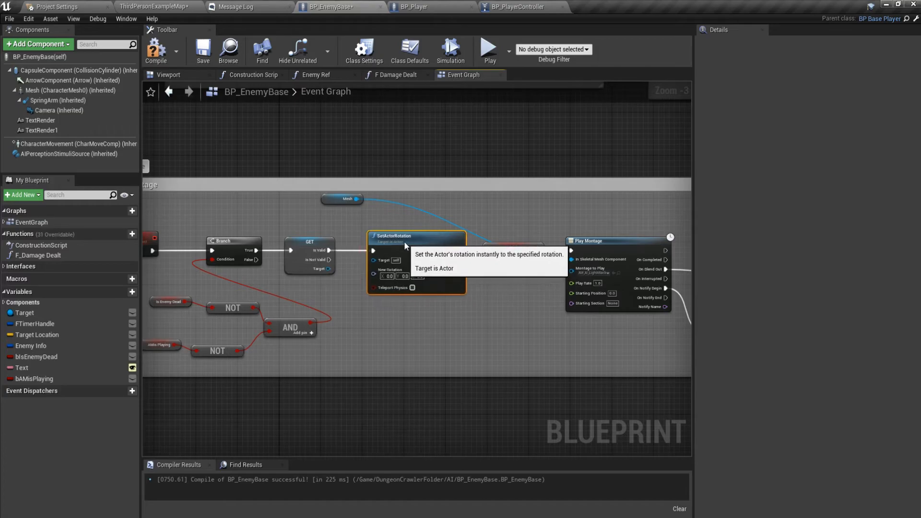
pyautogui.rightClick(455, 287)
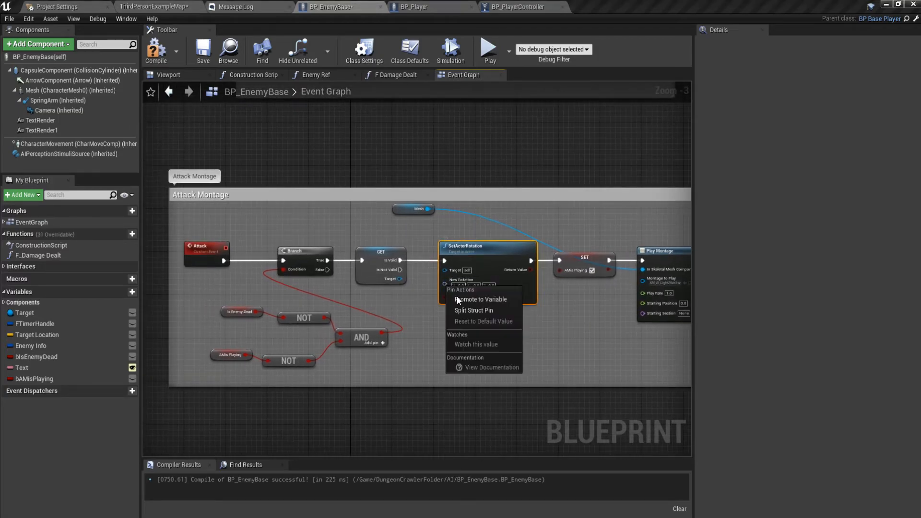
pyautogui.click(474, 310)
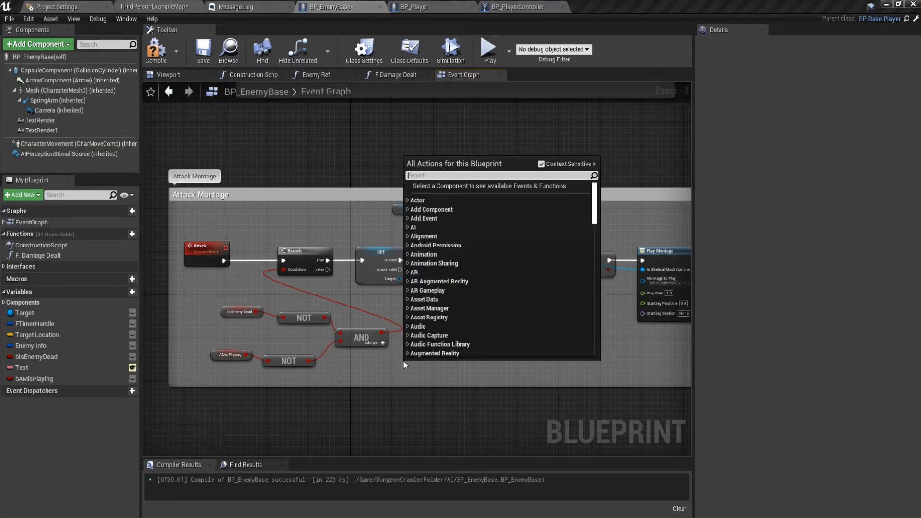
pyautogui.write('find loo')
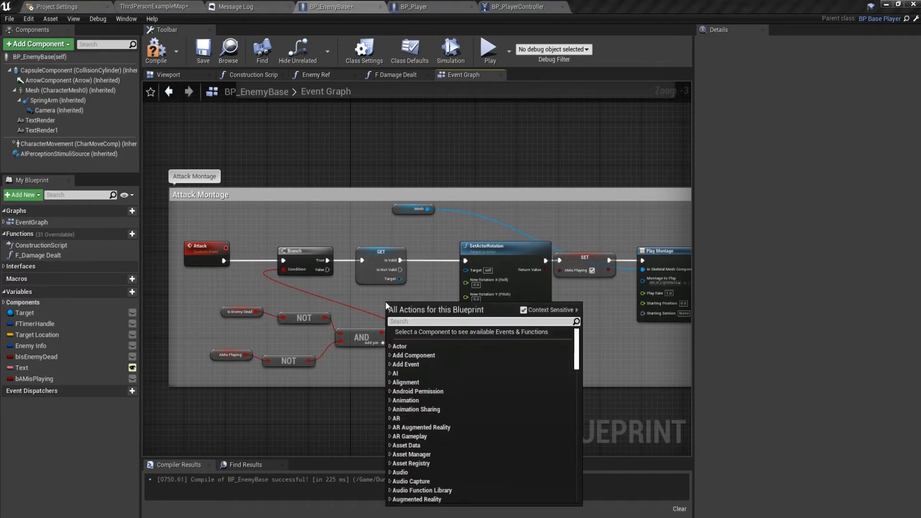
pyautogui.write('get actor ro')
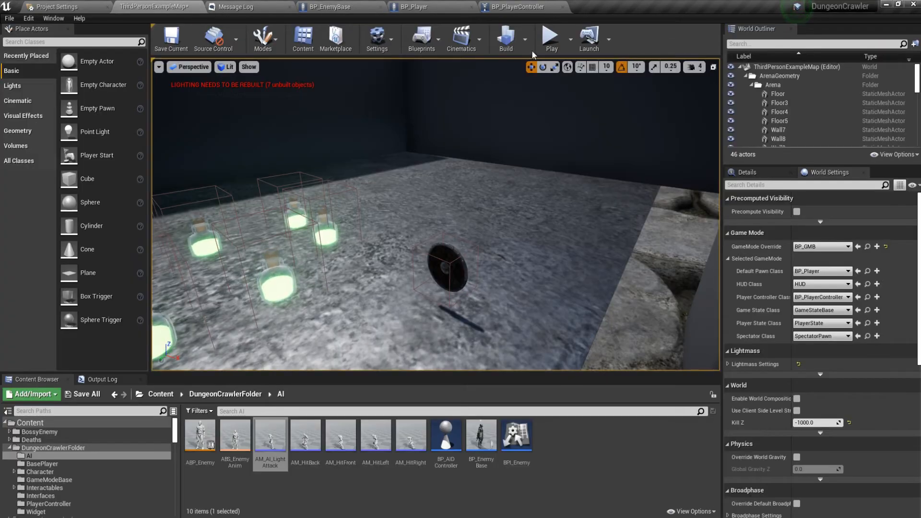
# - Play the level to watch enemies attack with red debug spheres, then stop
pyautogui.click(550, 39)
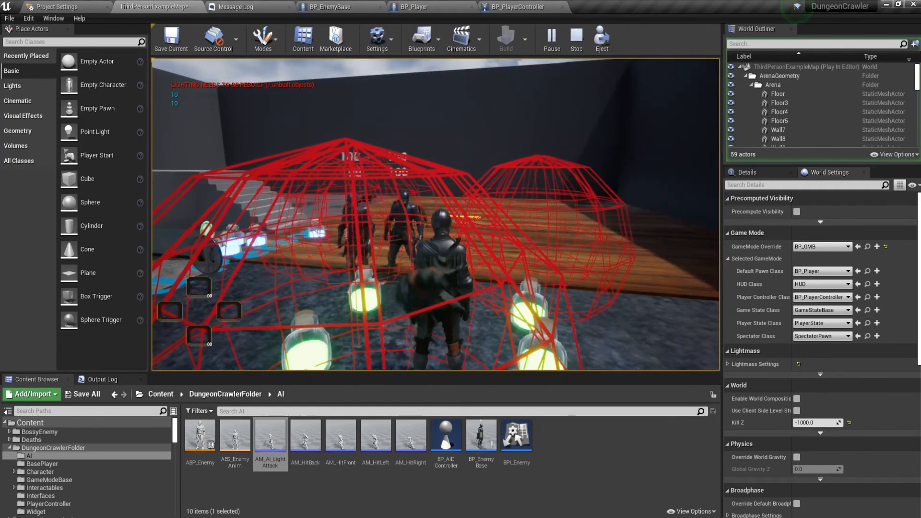
pyautogui.click(330, 7)
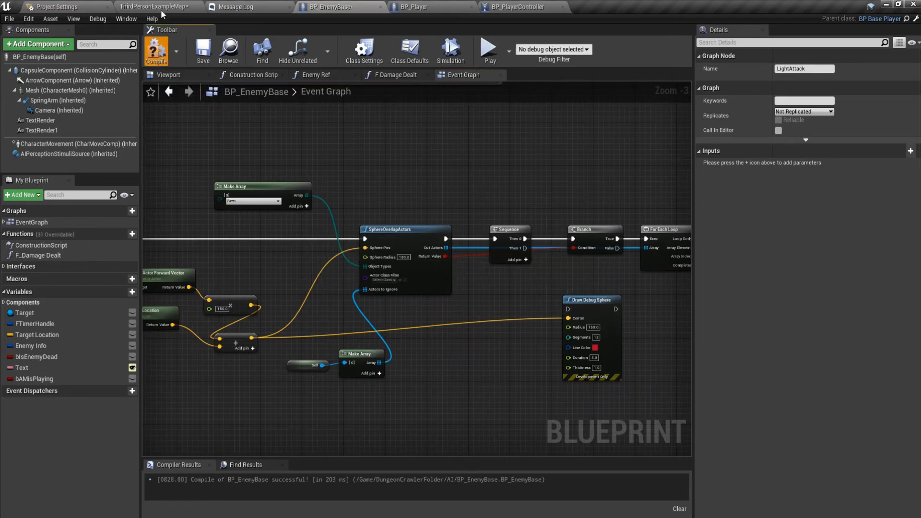
# - Switch from BP_EnemyBase to the ThirdPersonExampleMap level editor
pyautogui.click(155, 50)
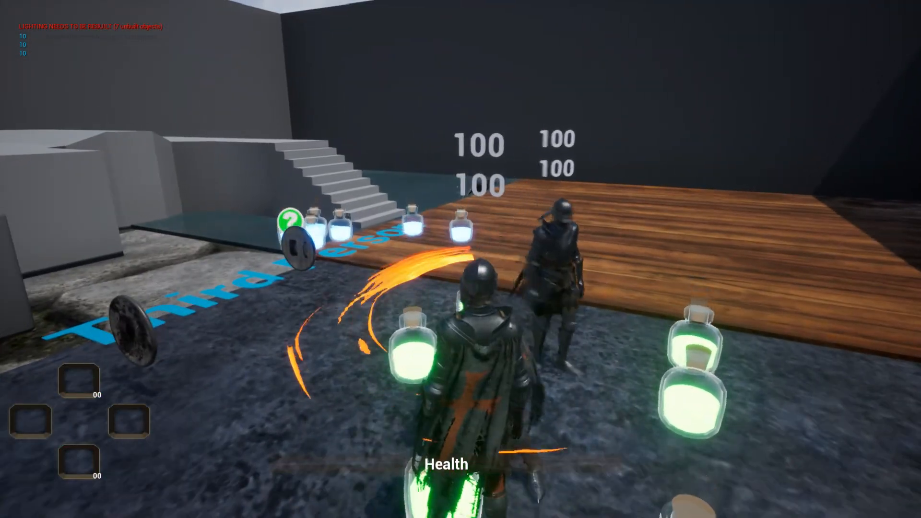
pyautogui.moveTo(461, 259)
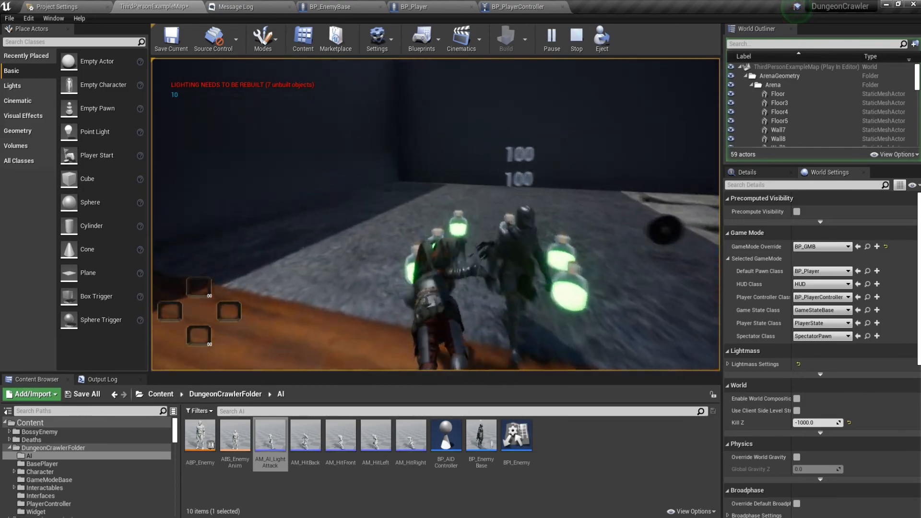
# - Stop the arena play test and save the current level
pyautogui.click(575, 39)
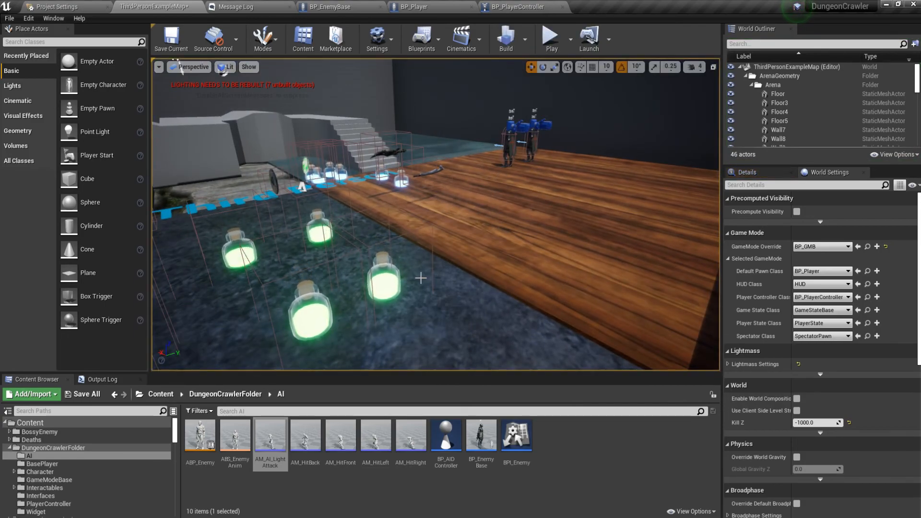
pyautogui.click(170, 39)
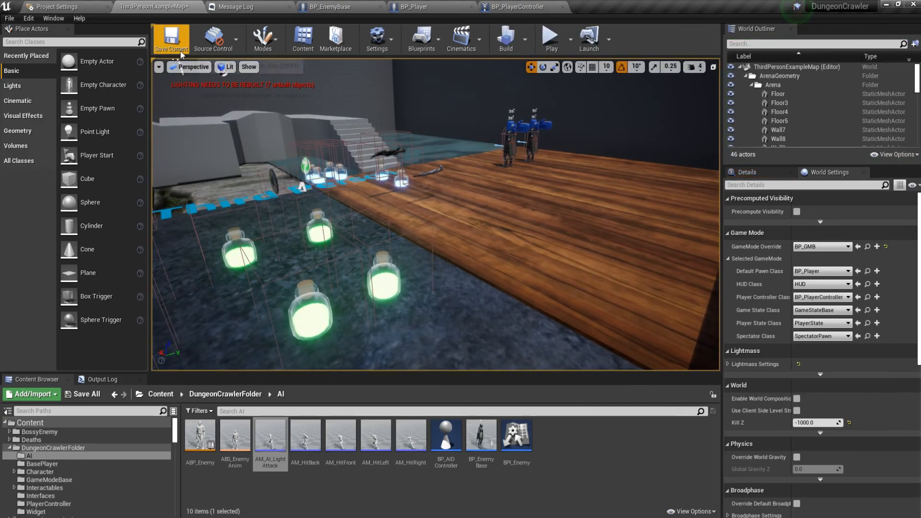